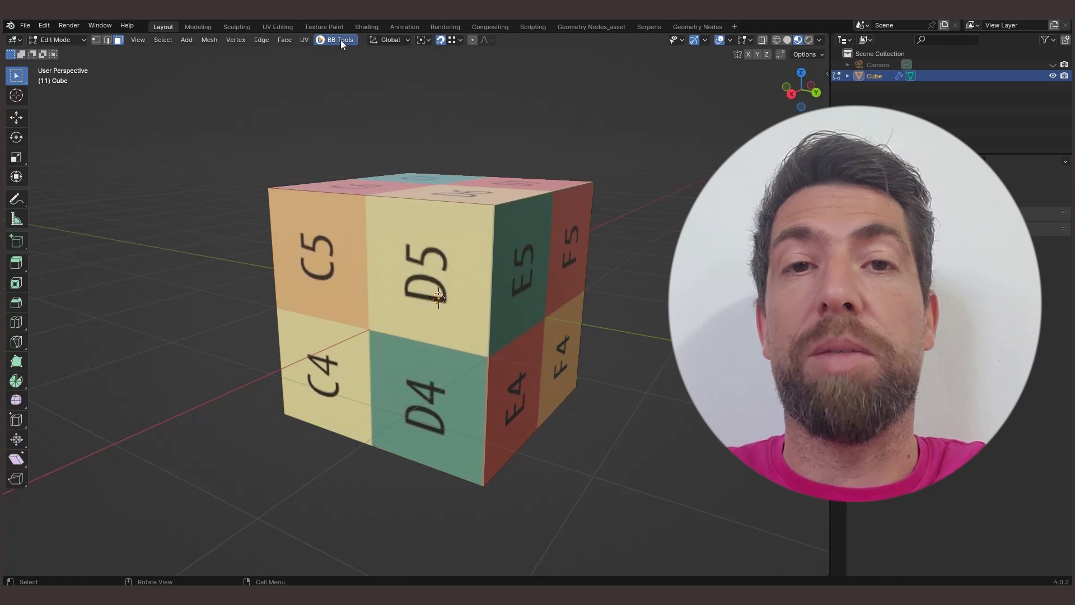
Step: Array Suzanne's ear linearly along direction 0,0,1 with a count of 6
left_click(339, 40)
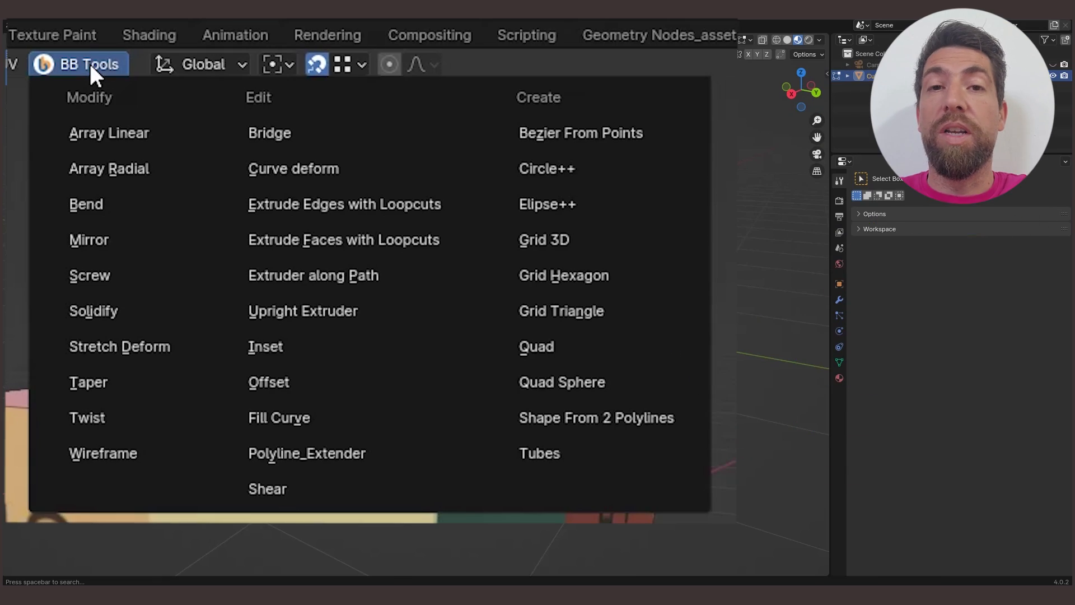
left_click(108, 133)
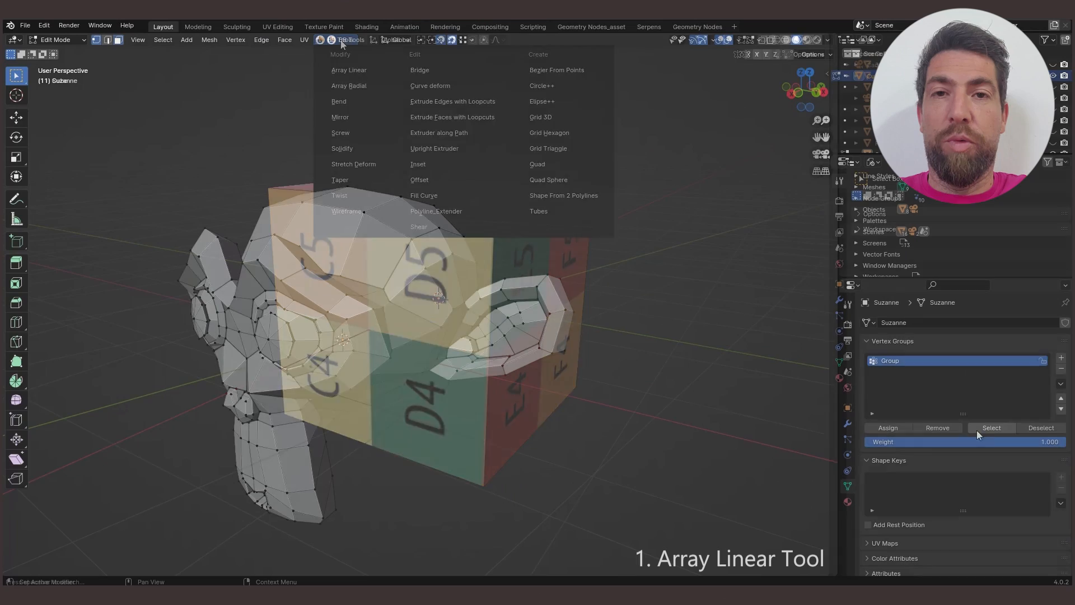
left_click(349, 70)
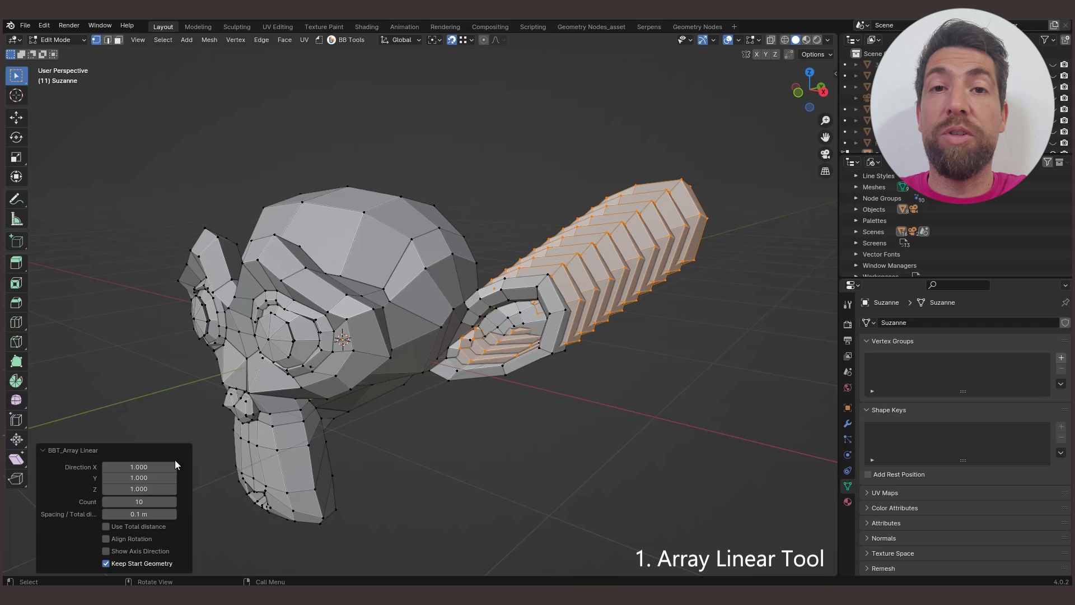
left_click_drag(138, 467, 139, 467)
type("0.000")
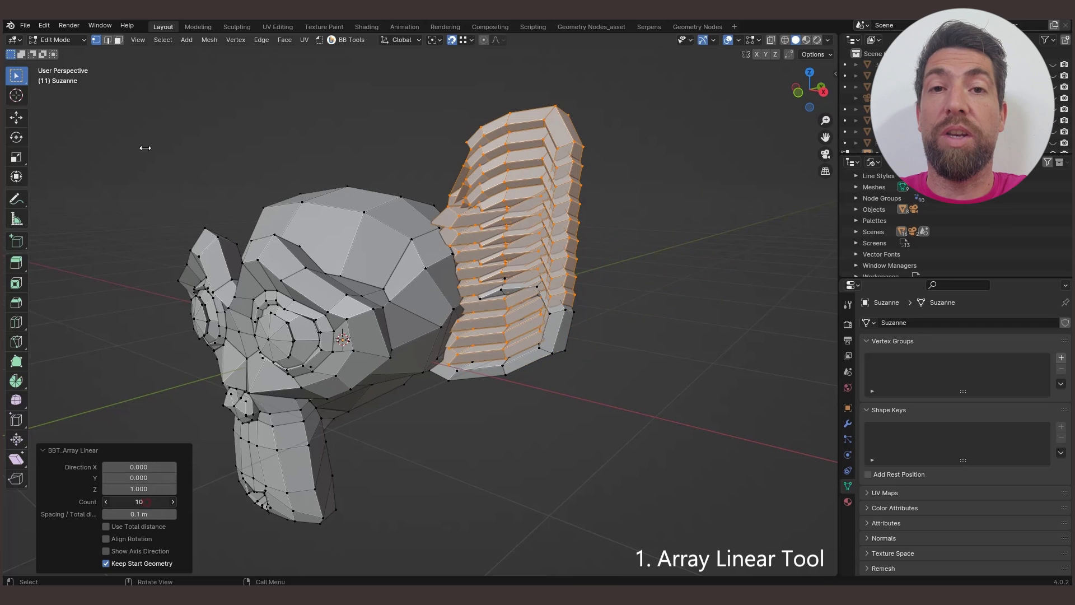
left_click_drag(140, 501, 116, 501)
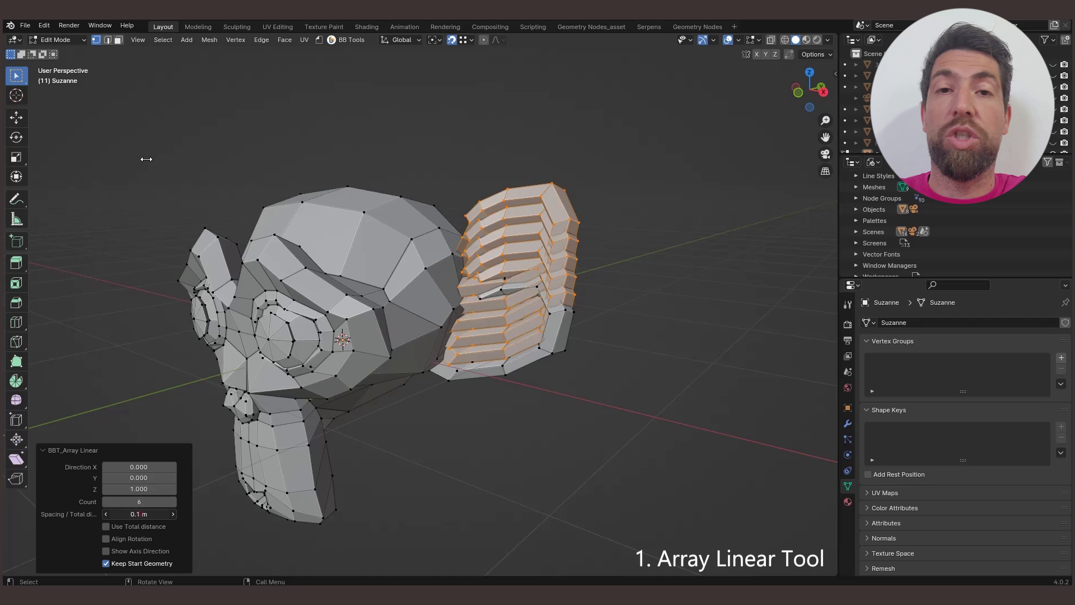
left_click(106, 526)
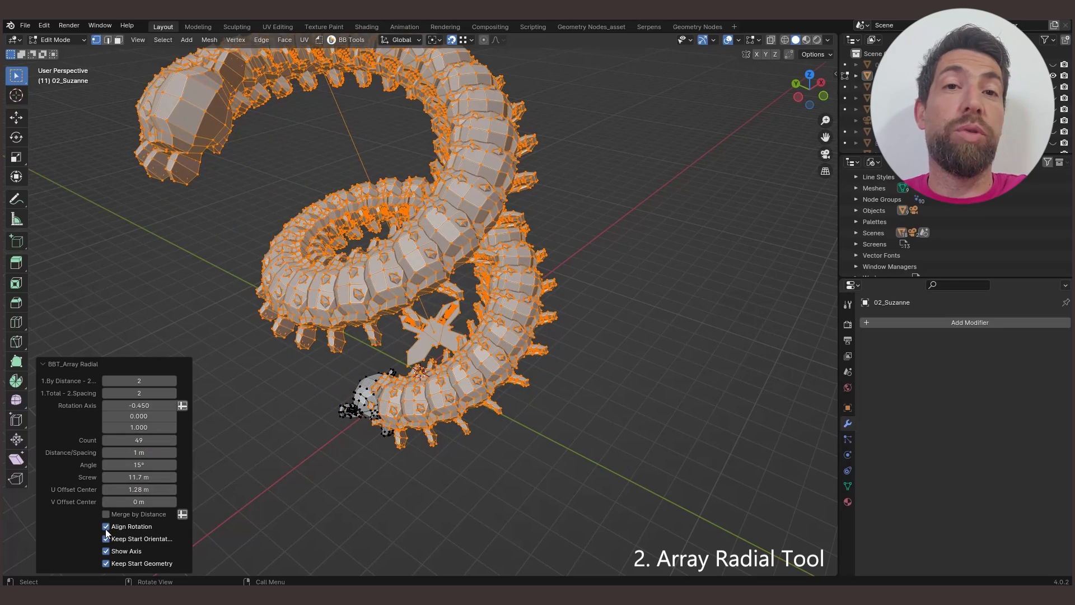
Step: Turn off Align Rotation on the radial array, then select 03_bend in BB Tools
left_click(106, 526)
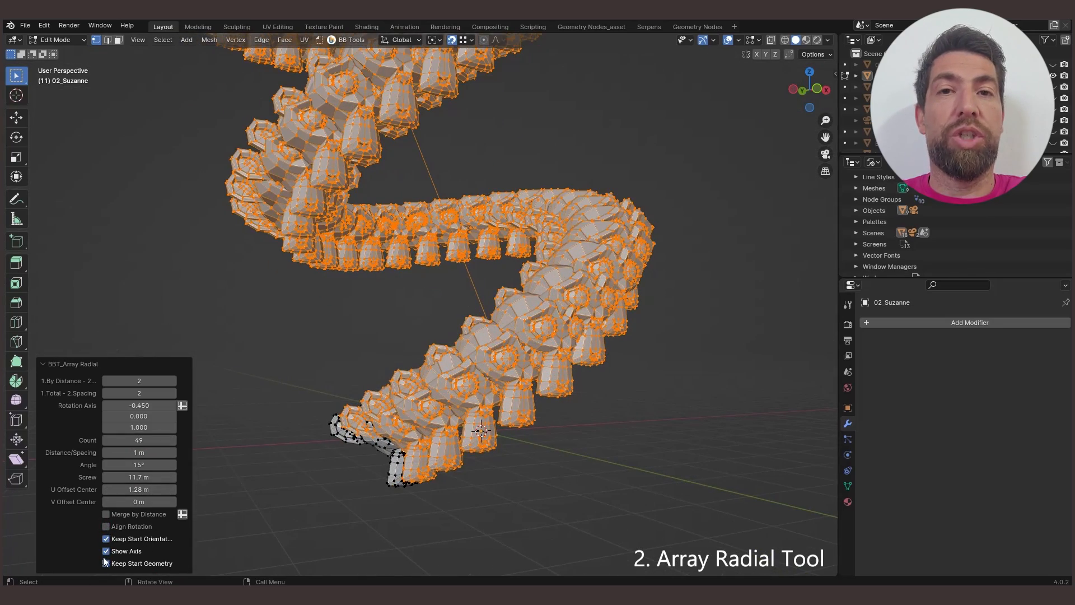
left_click(350, 39)
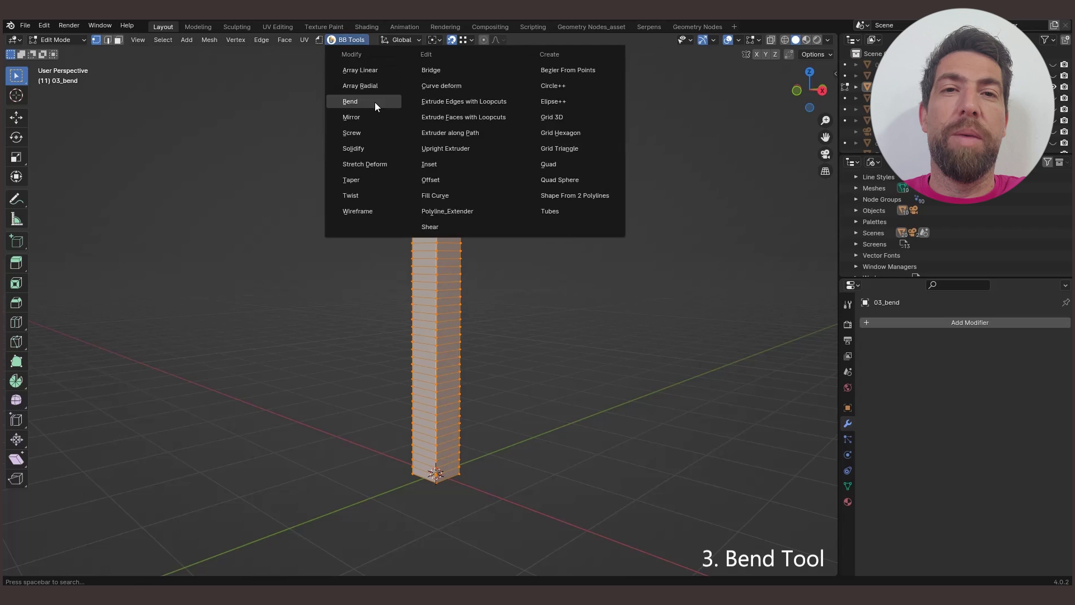
Step: Bend the column into an arch and mirror 04_mirror along Z with a 2.69 m offset
left_click(349, 101)
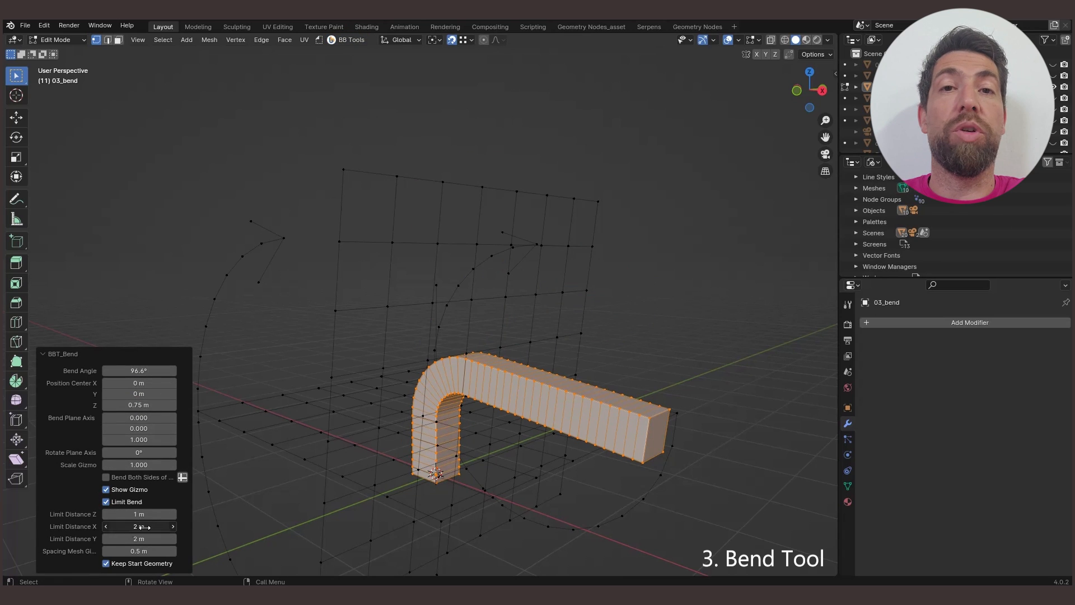
left_click(349, 39)
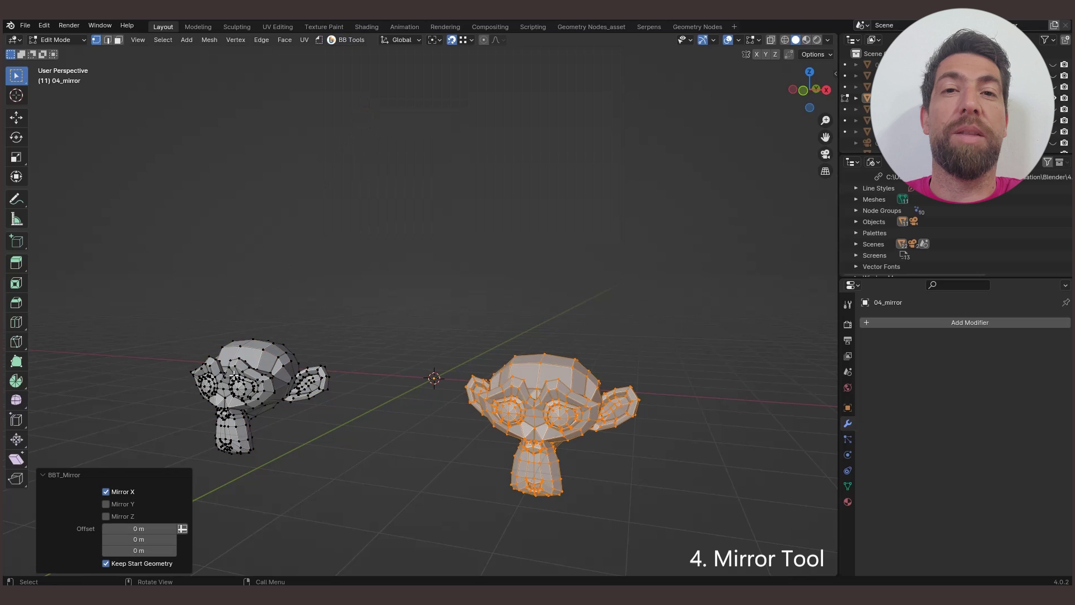
left_click(106, 504)
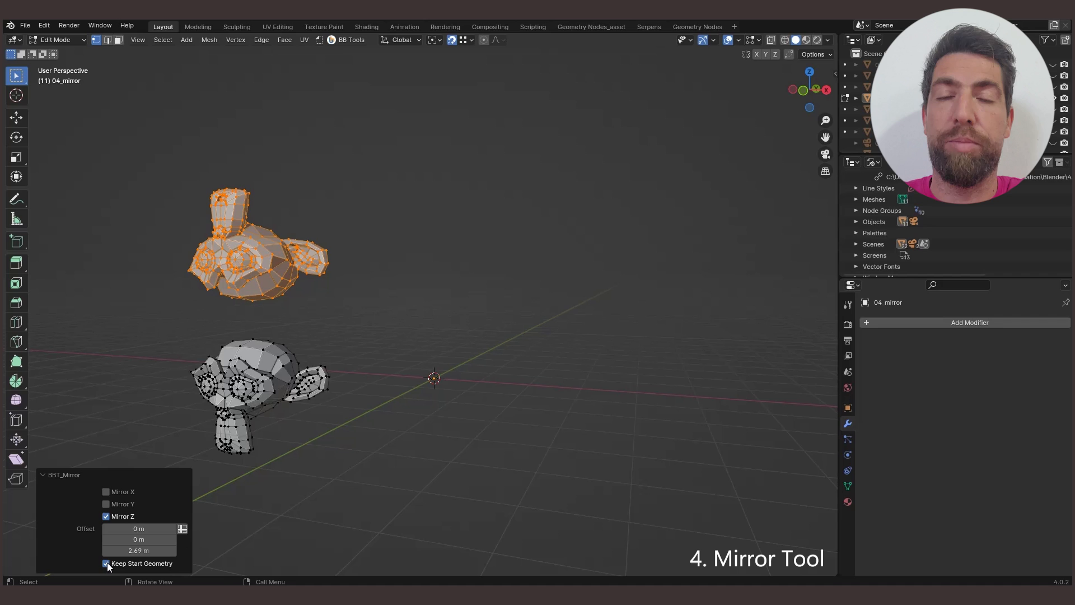
Step: Screw the L-profile into a spiral ribbon (Angle 180°, Iterations 4, V Offset 0.85 m), then run Solidify
left_click(348, 39)
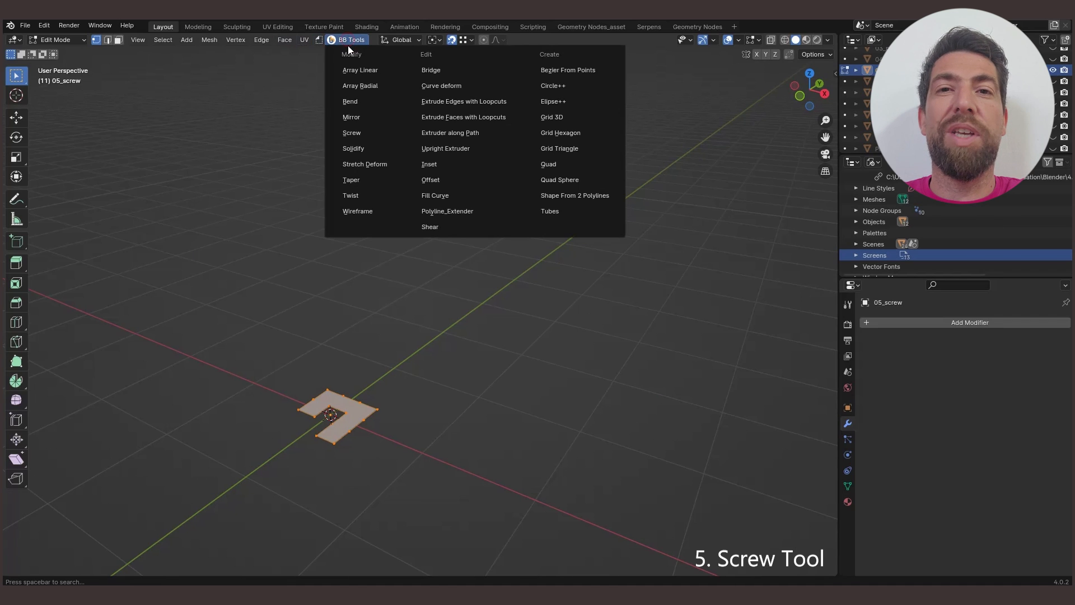
left_click(352, 133)
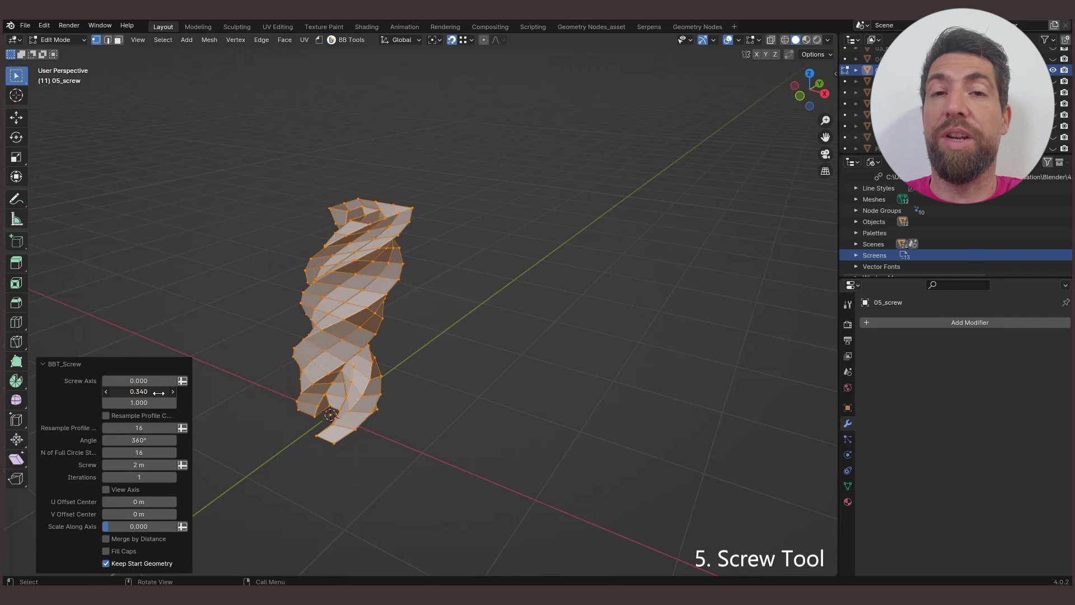
left_click_drag(138, 440, 138, 440)
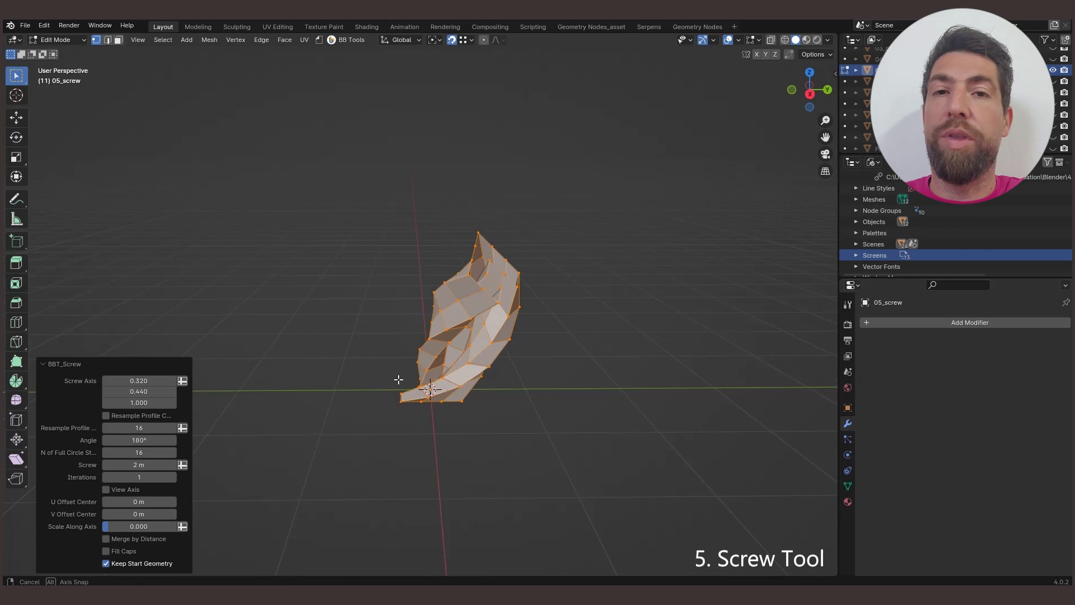
left_click(105, 489)
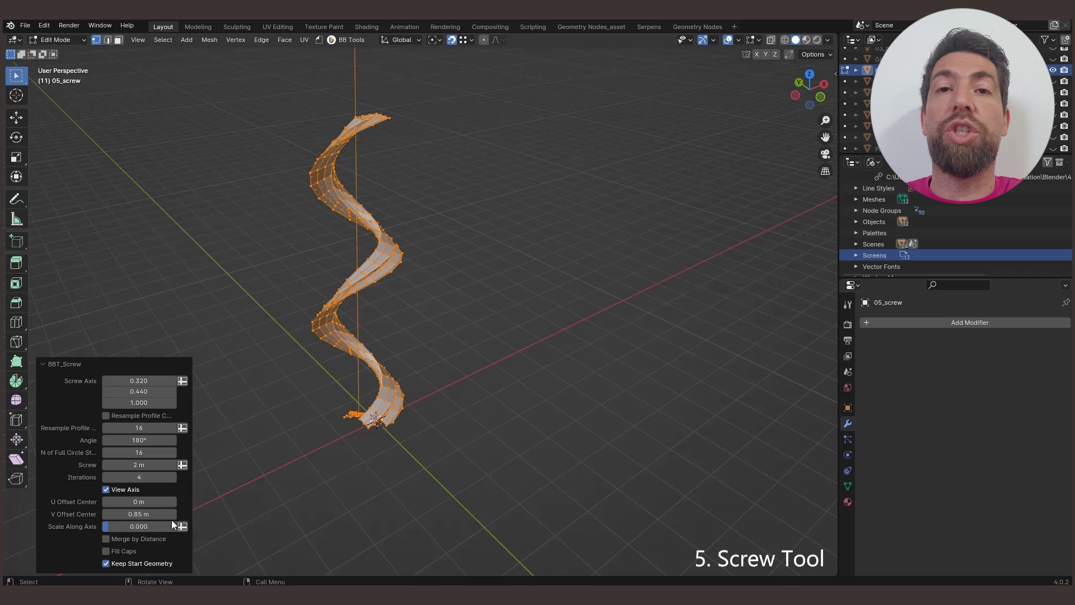
left_click(336, 39)
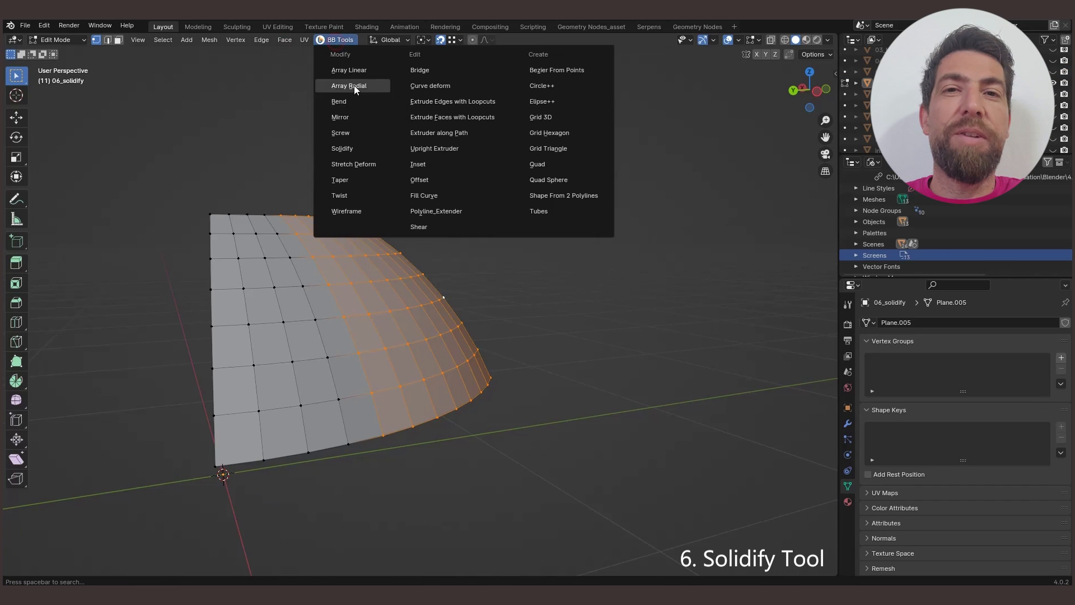
left_click(341, 148)
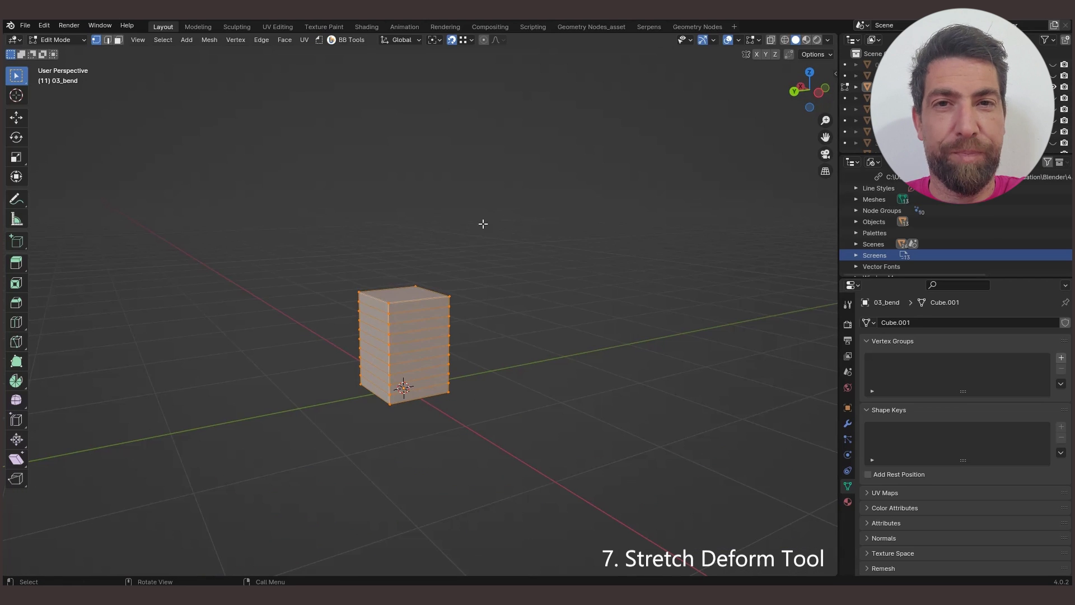
Step: Stretch-deform the cube into an hourglass column with Squish 4.29 and Scale 1.79
left_click(349, 39)
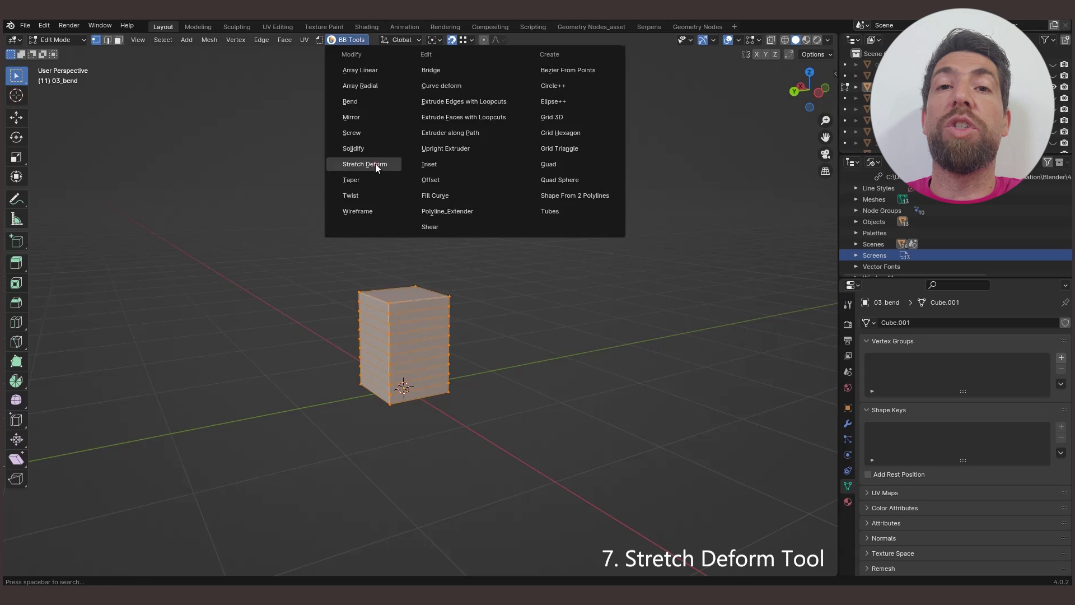
left_click(364, 164)
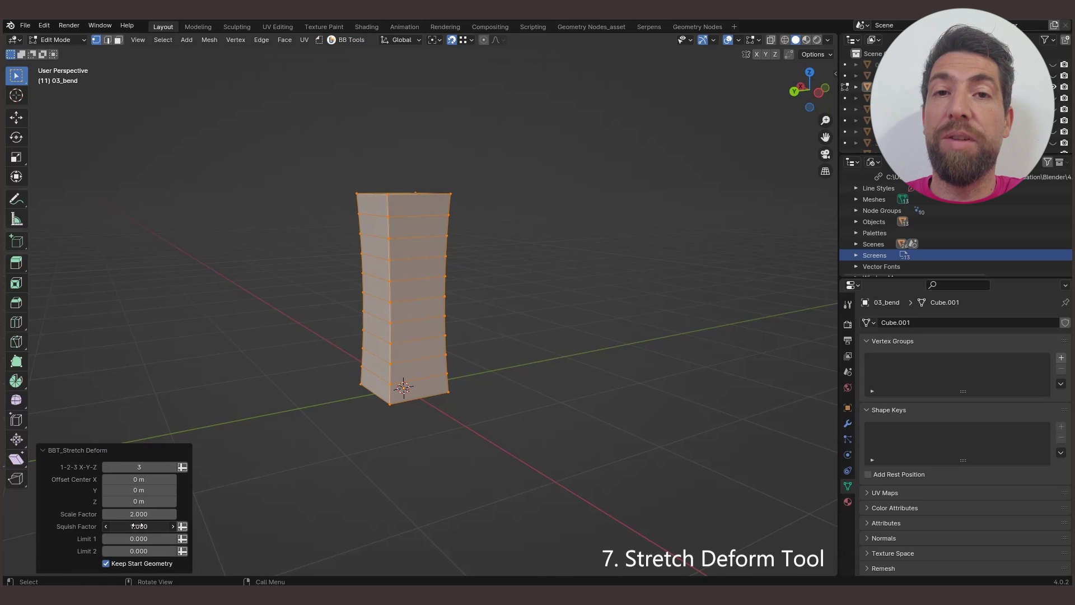
left_click_drag(158, 526, 141, 526)
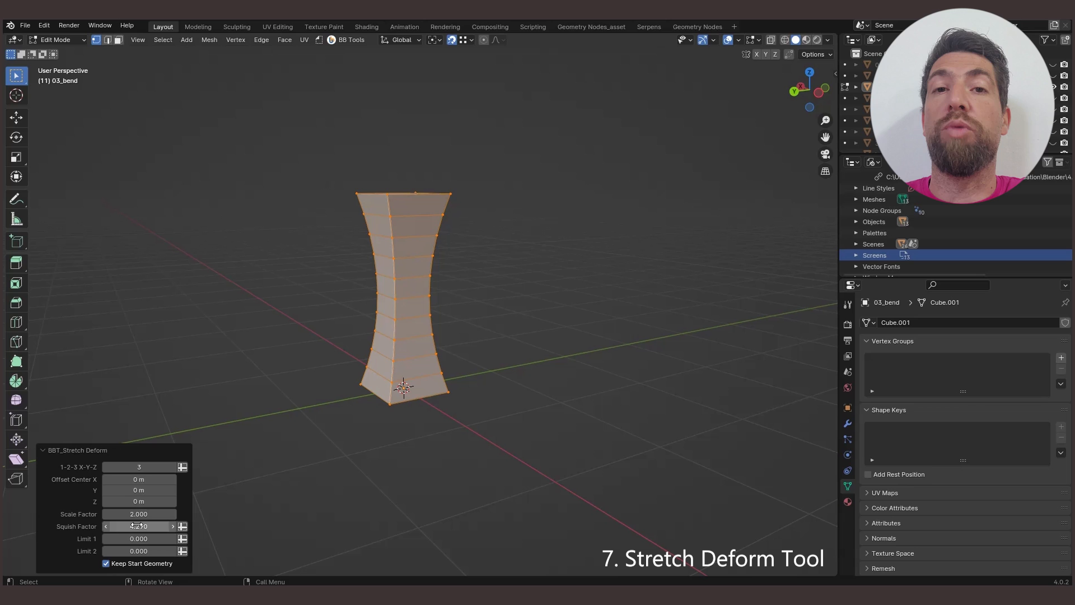
left_click_drag(138, 514, 138, 514)
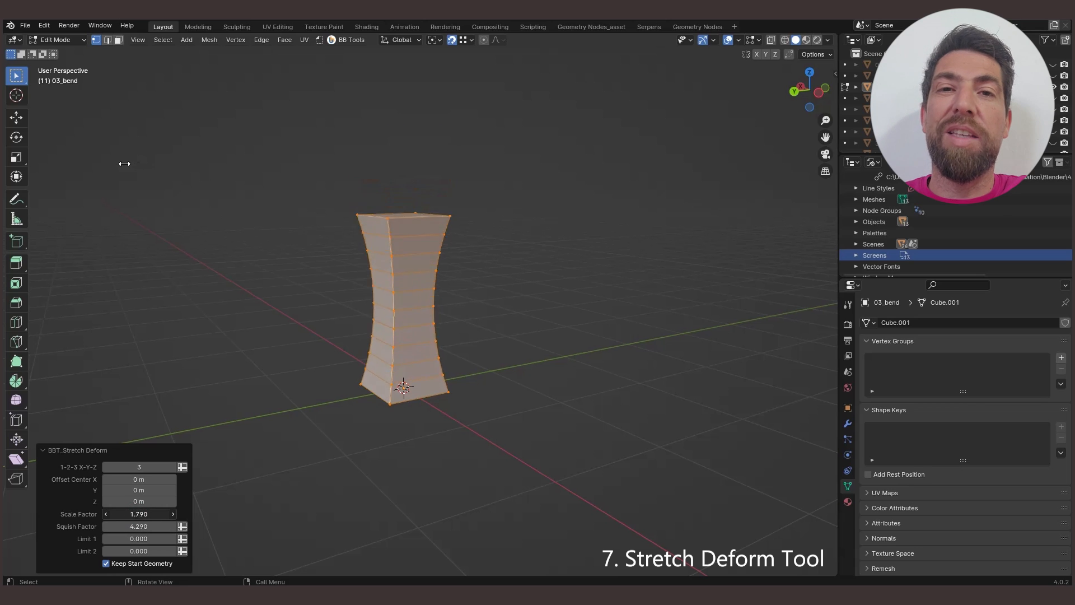
left_click_drag(144, 513, 139, 514)
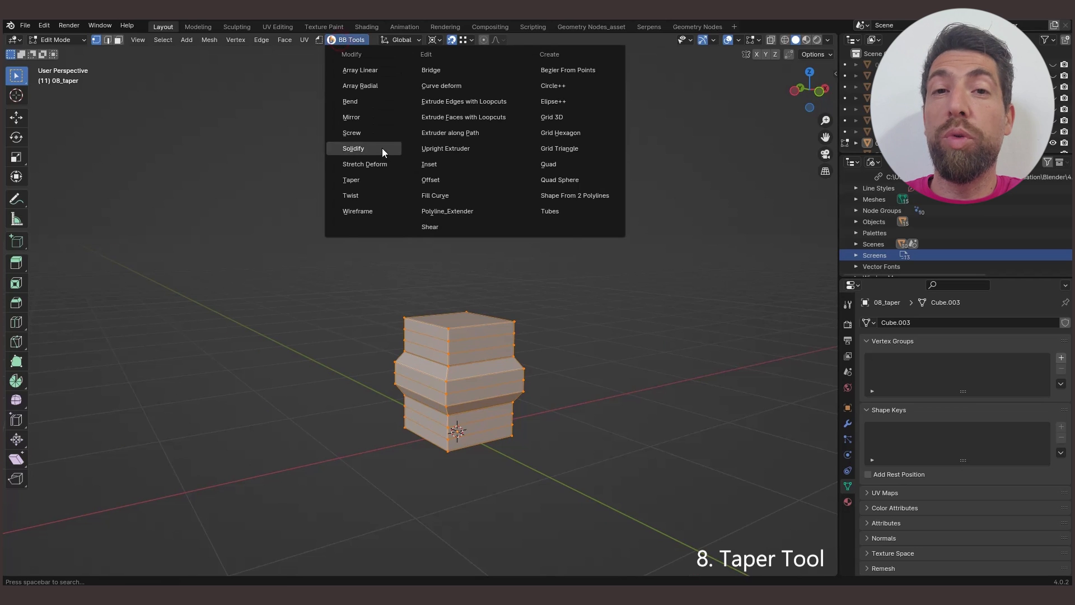
Step: Taper the 08_taper block with Factor -0.570, Y origin 0.48 m and Limit 2 0.828
left_click(351, 180)
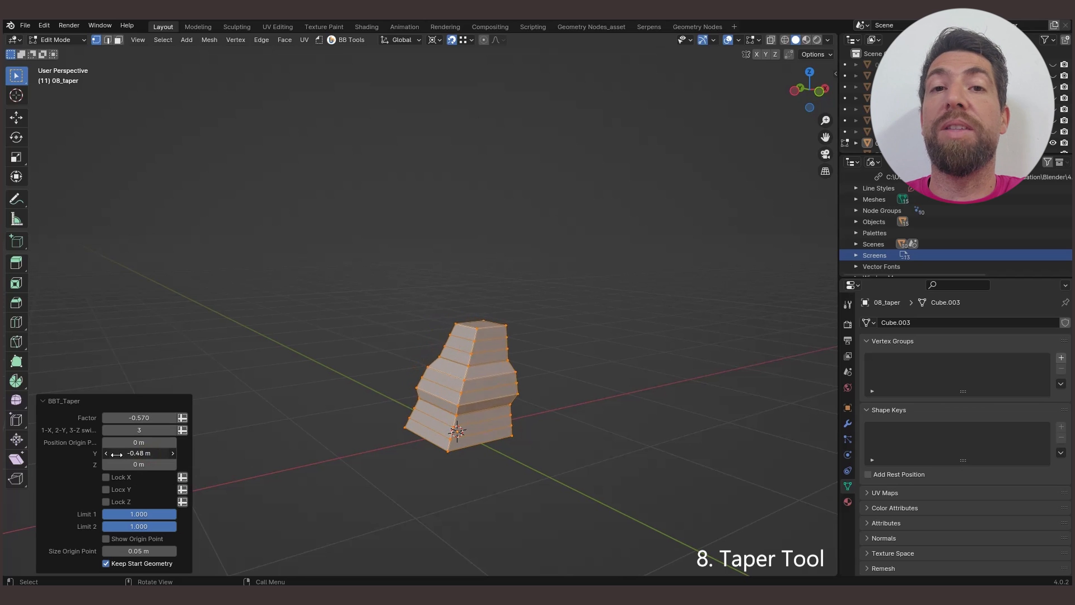
left_click_drag(137, 452, 174, 453)
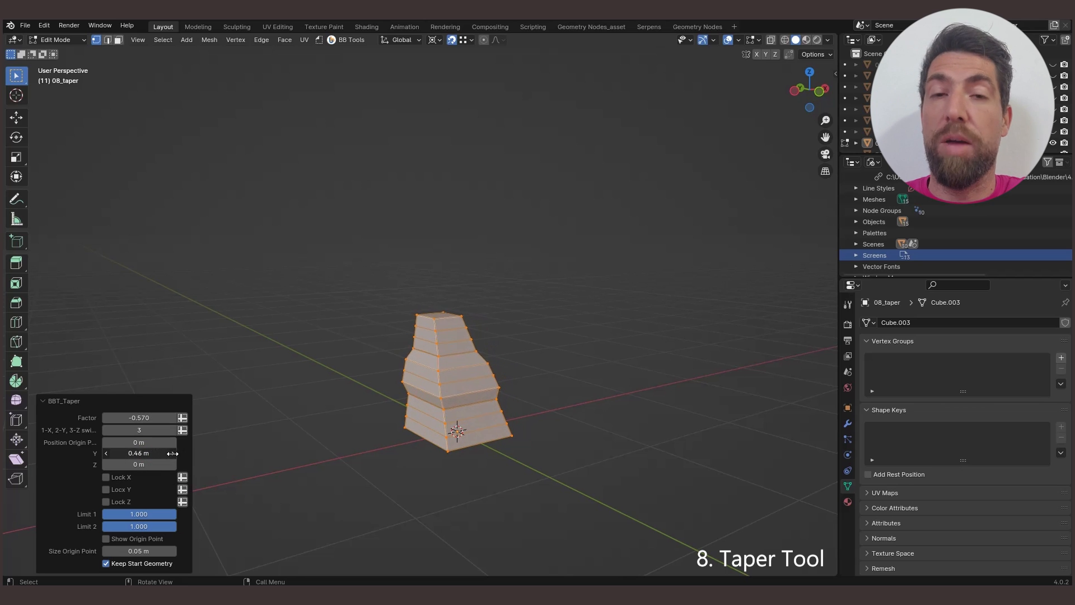
left_click(106, 489)
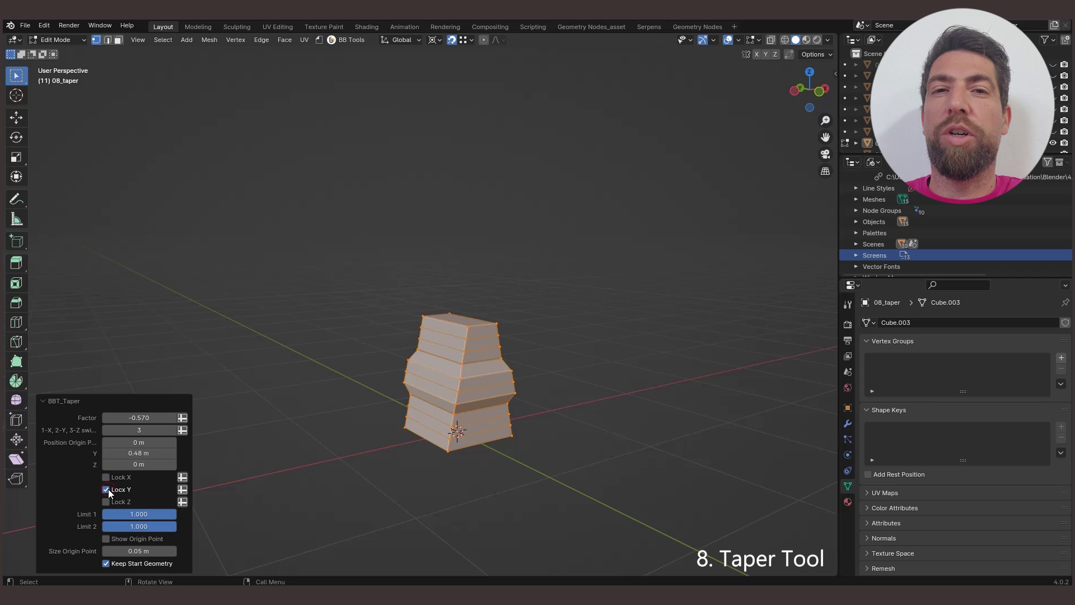
left_click(105, 489)
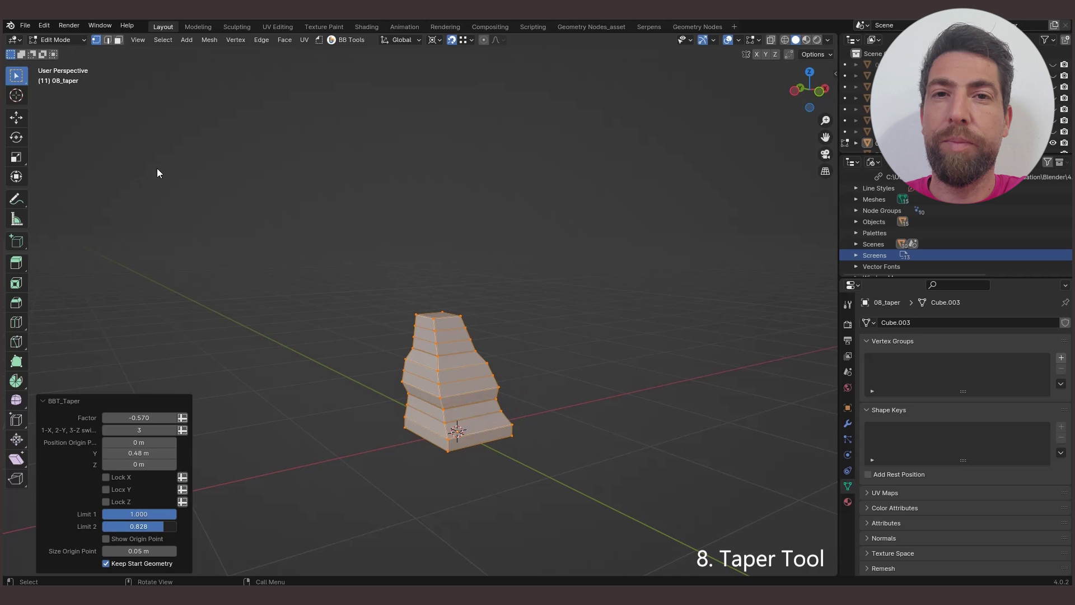
left_click(348, 39)
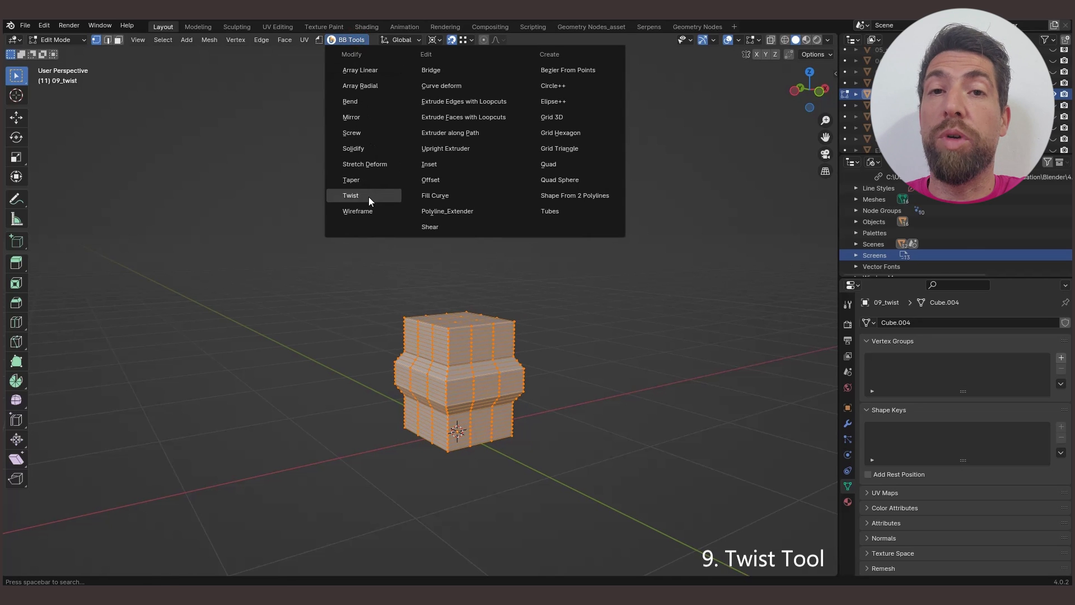
Step: Twist 09_twist by 216° with an offset centre, Limit 1 0.157 and Limit 2 0.194
left_click(350, 196)
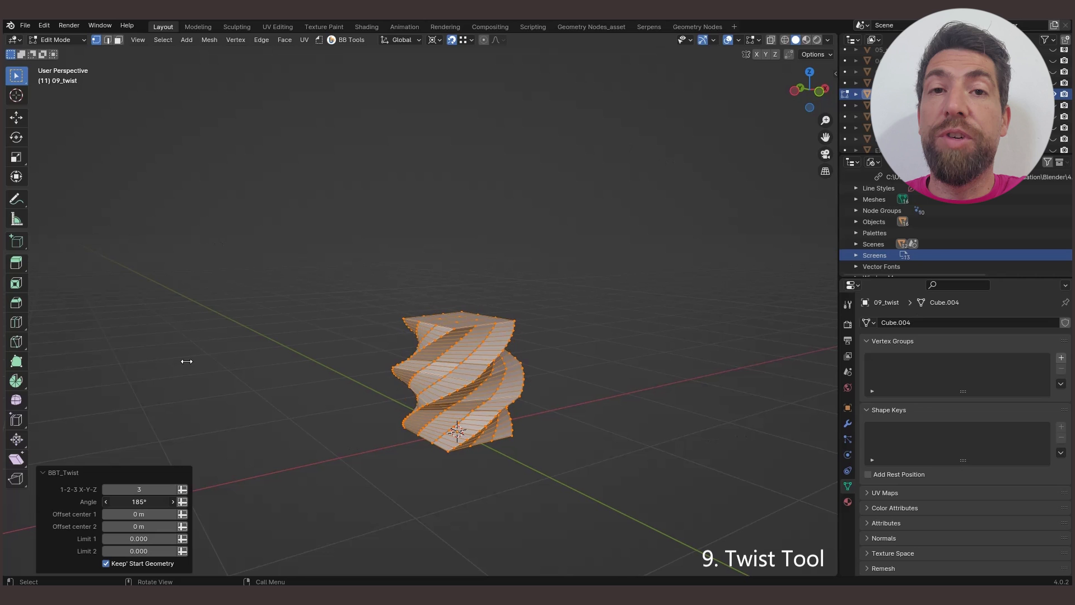
left_click_drag(140, 502, 199, 501)
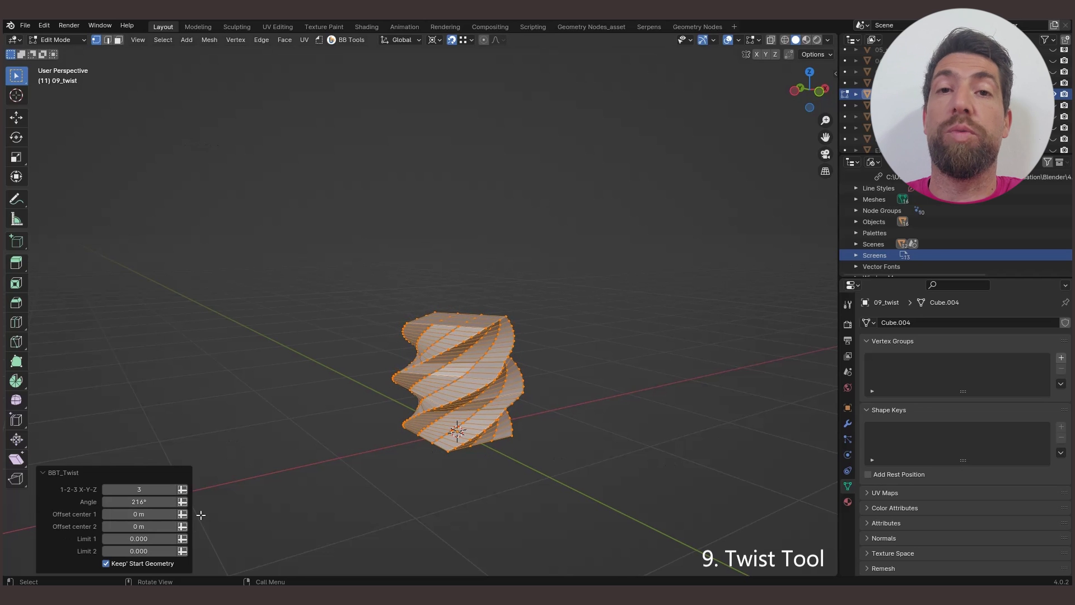
left_click_drag(141, 514, 127, 514)
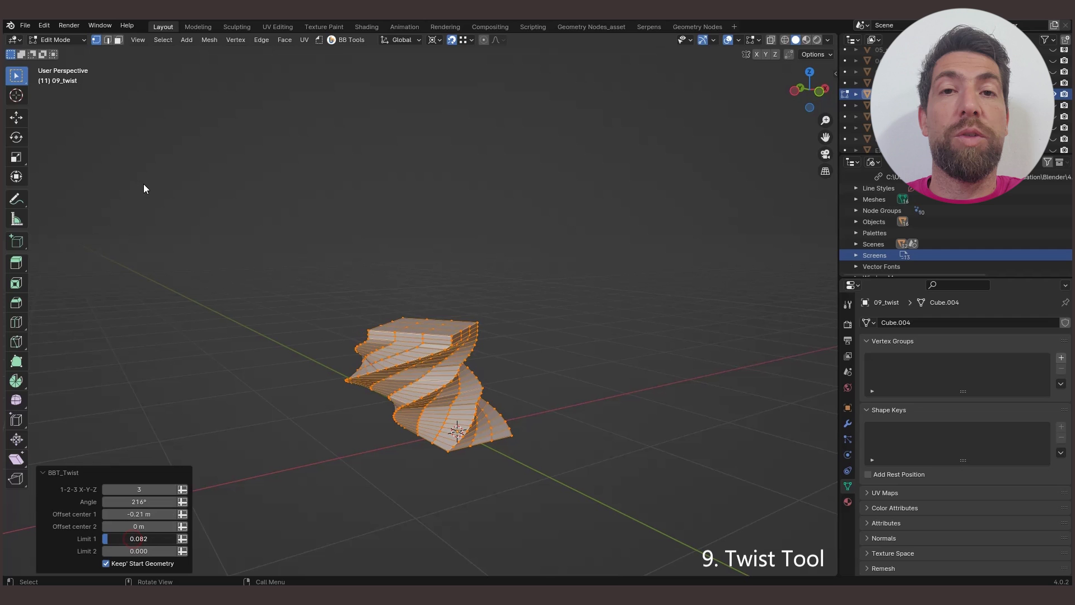
left_click_drag(137, 538, 186, 538)
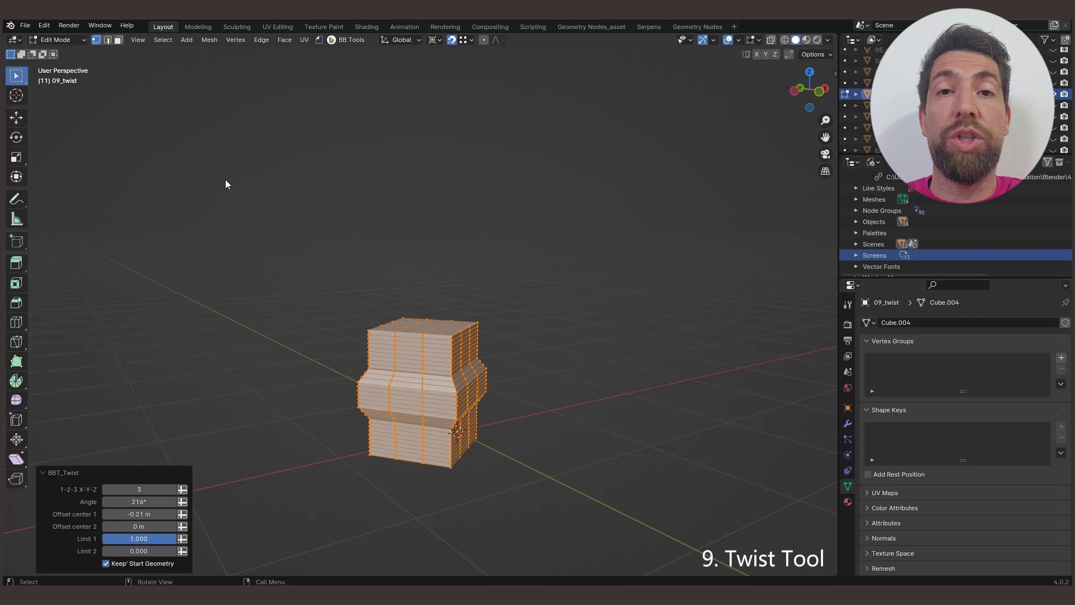
left_click_drag(158, 538, 130, 538)
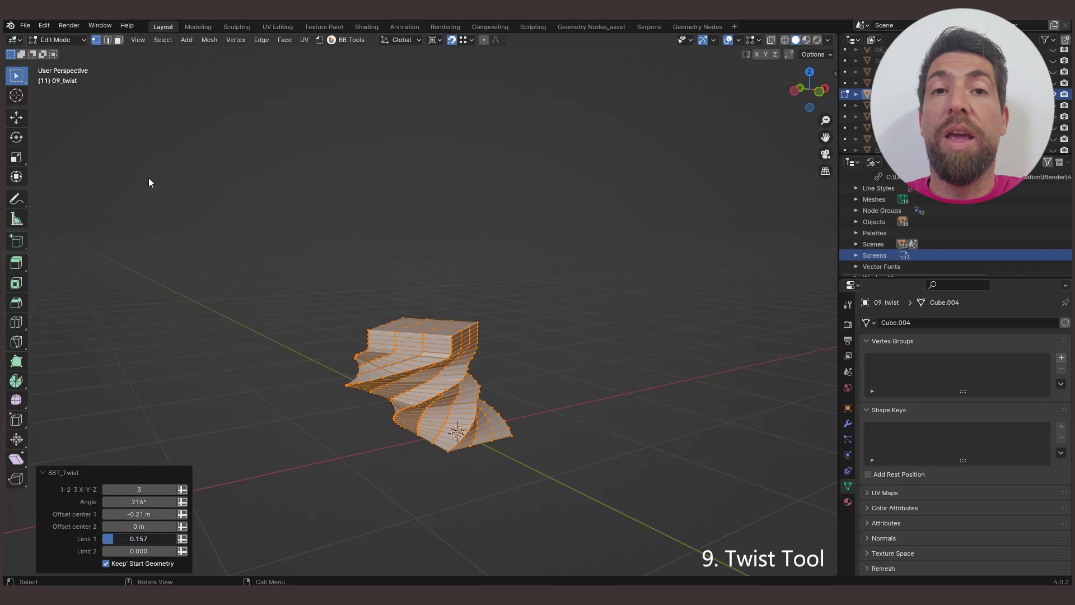
left_click_drag(138, 551, 178, 550)
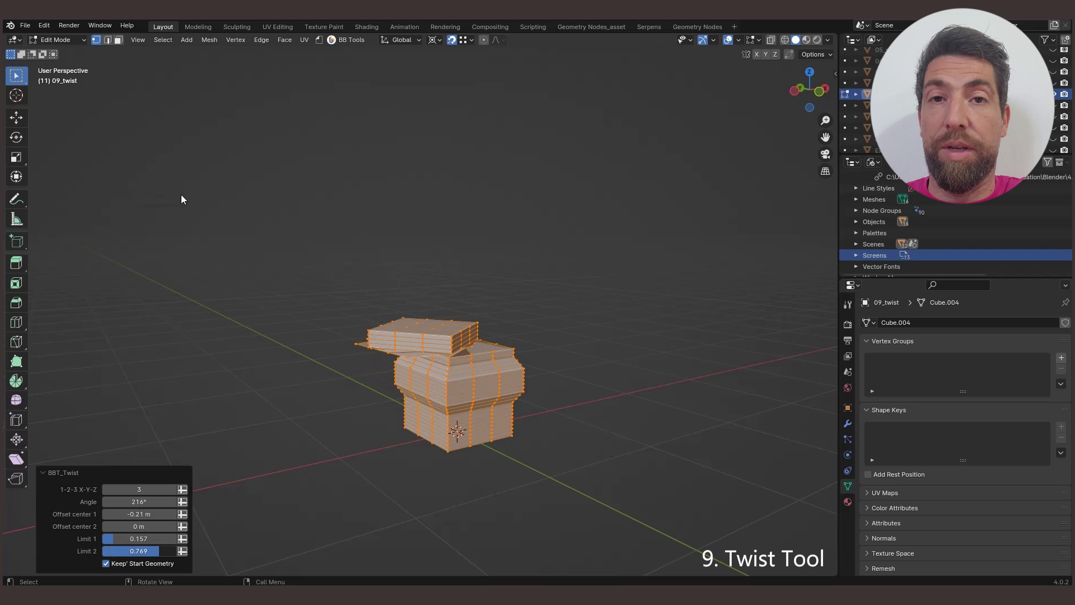
left_click_drag(138, 550, 137, 550)
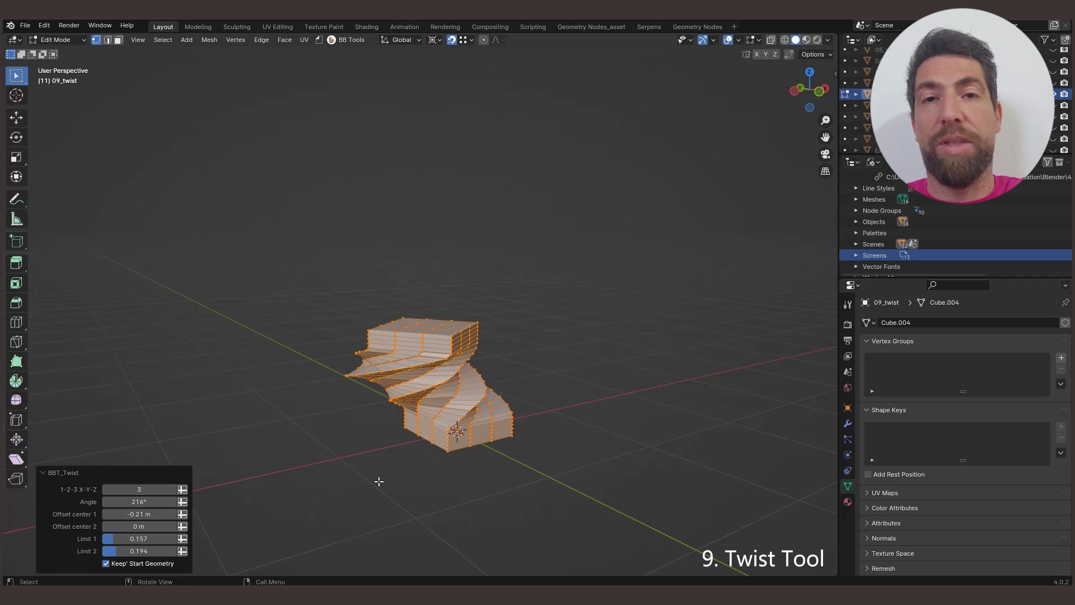
Step: Build a tubular wireframe with 0.11 m radius, without keeping the start geometry
left_click(349, 39)
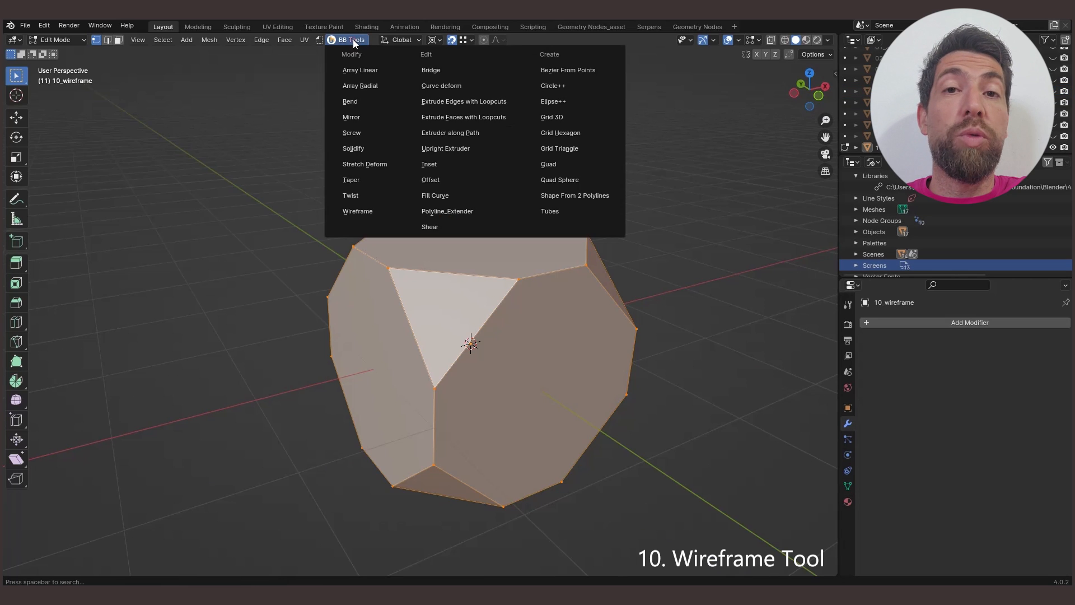
left_click(357, 211)
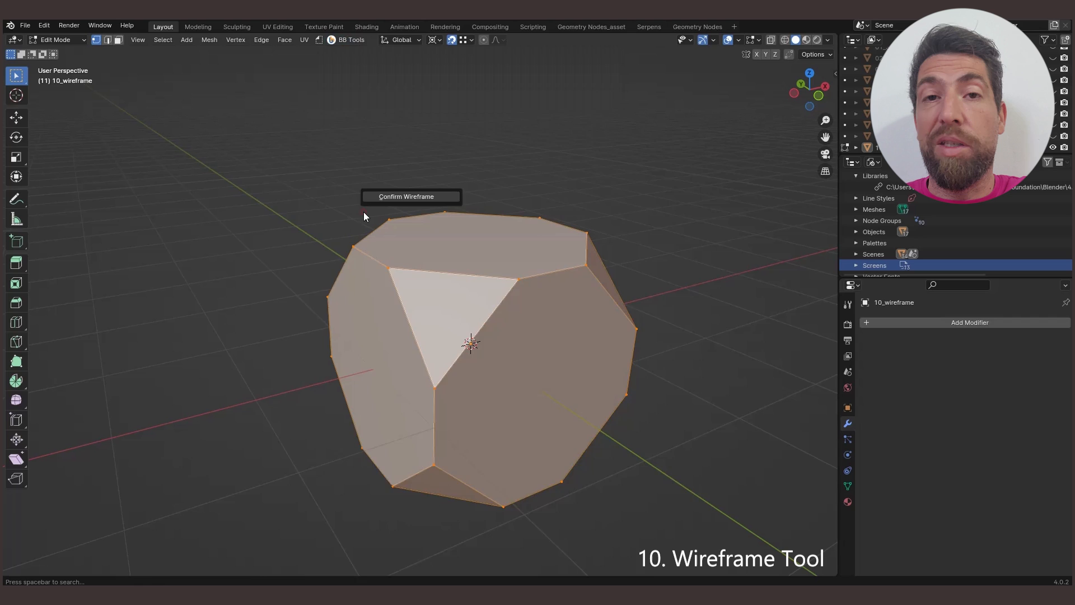
left_click(405, 196)
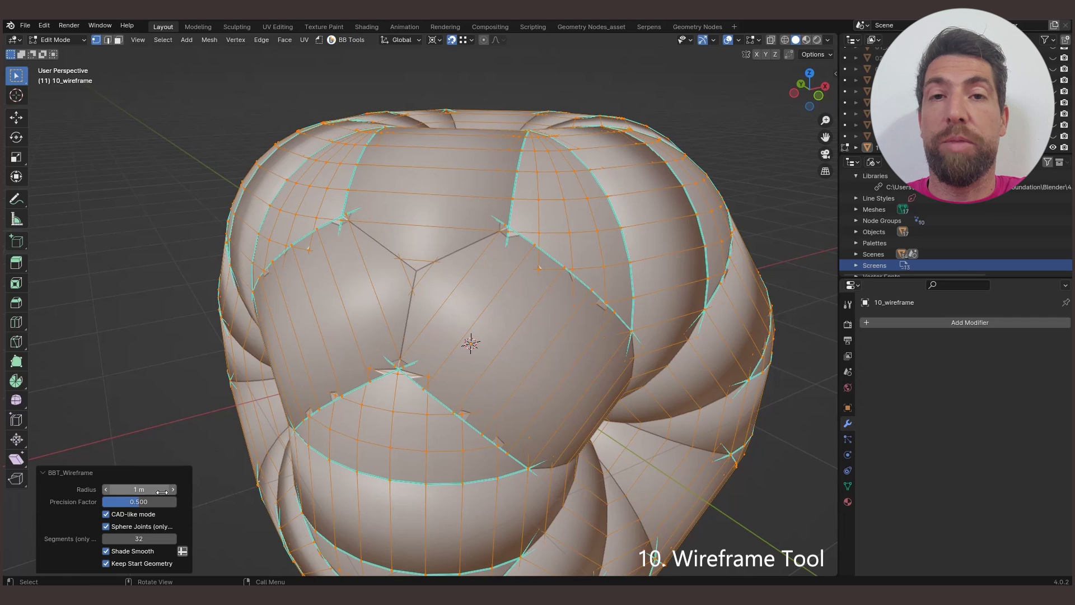
left_click_drag(158, 489, 123, 489)
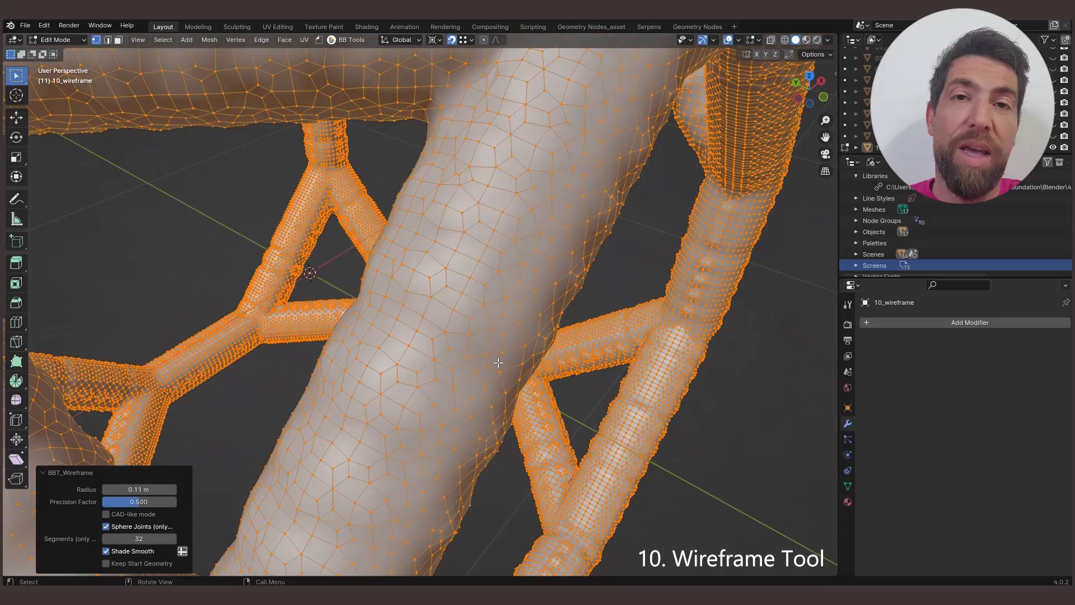
left_click_drag(150, 501, 109, 501)
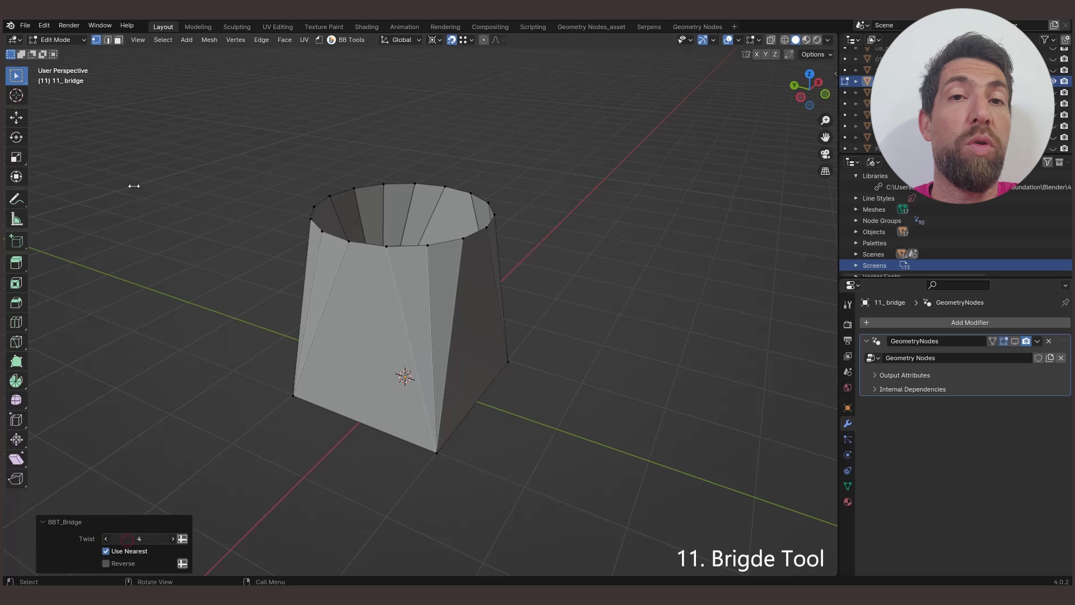
Step: Set the bridge Twist to 4 with Use Nearest enabled
left_click(139, 538)
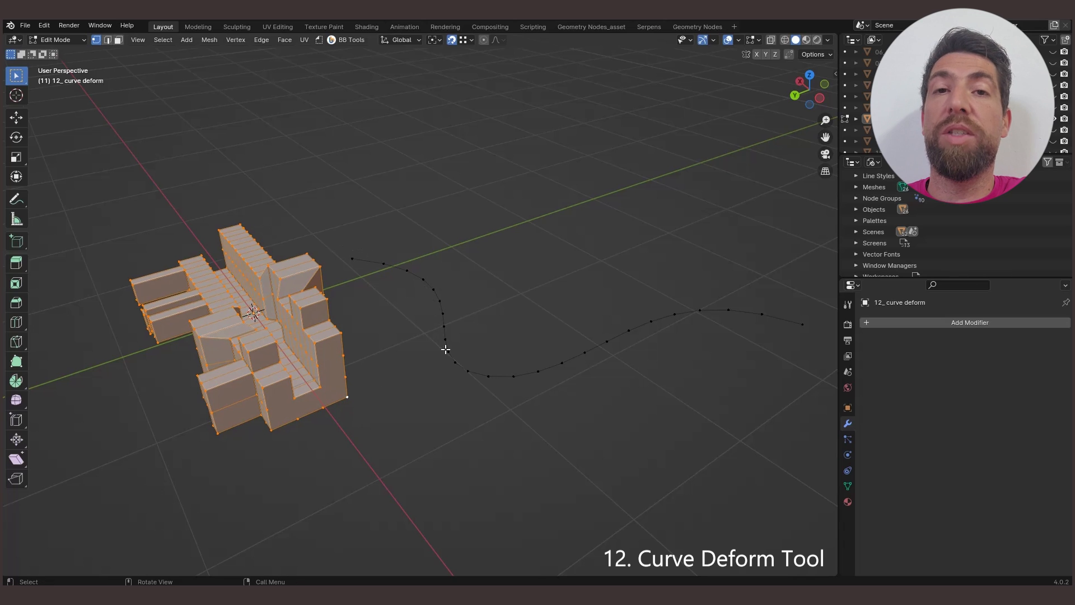
mouse_move(352, 254)
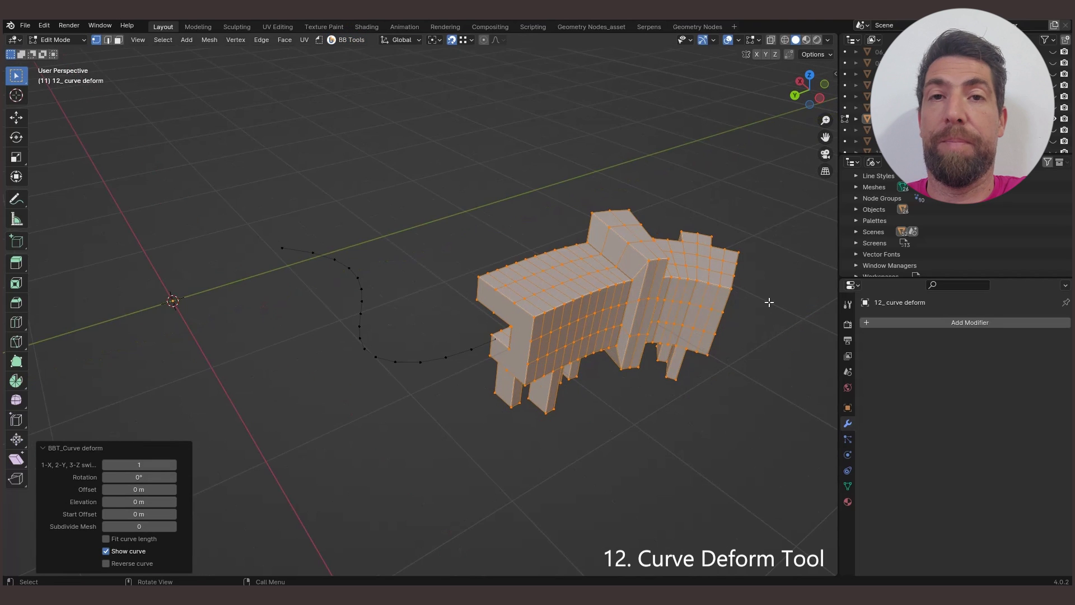
Step: Fit the deformed block to the curve length, with 184° rotation and -0.19 m offset
left_click(105, 538)
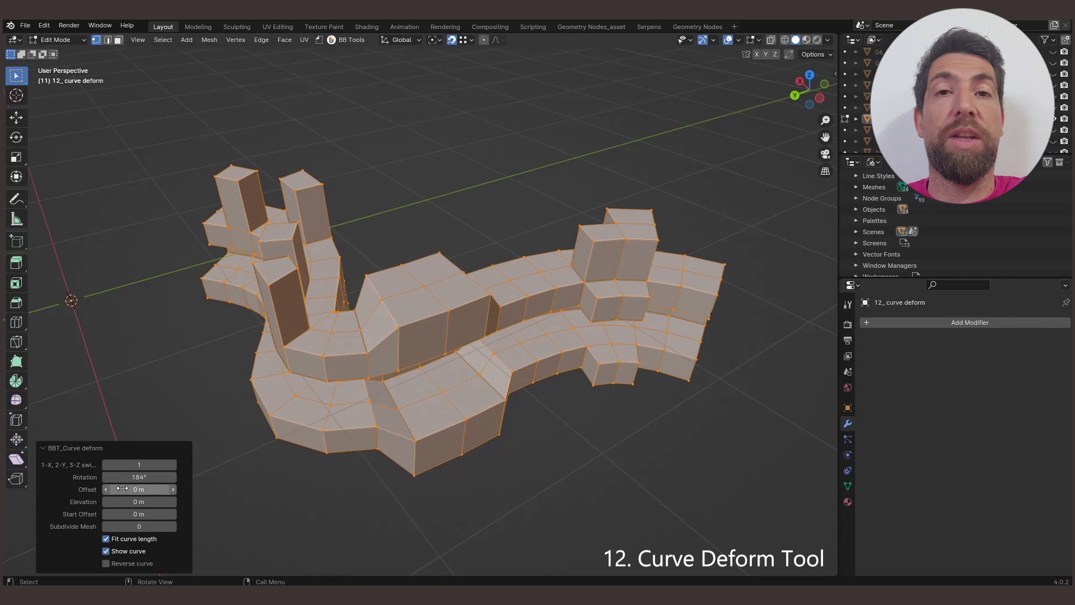
left_click_drag(140, 489, 110, 489)
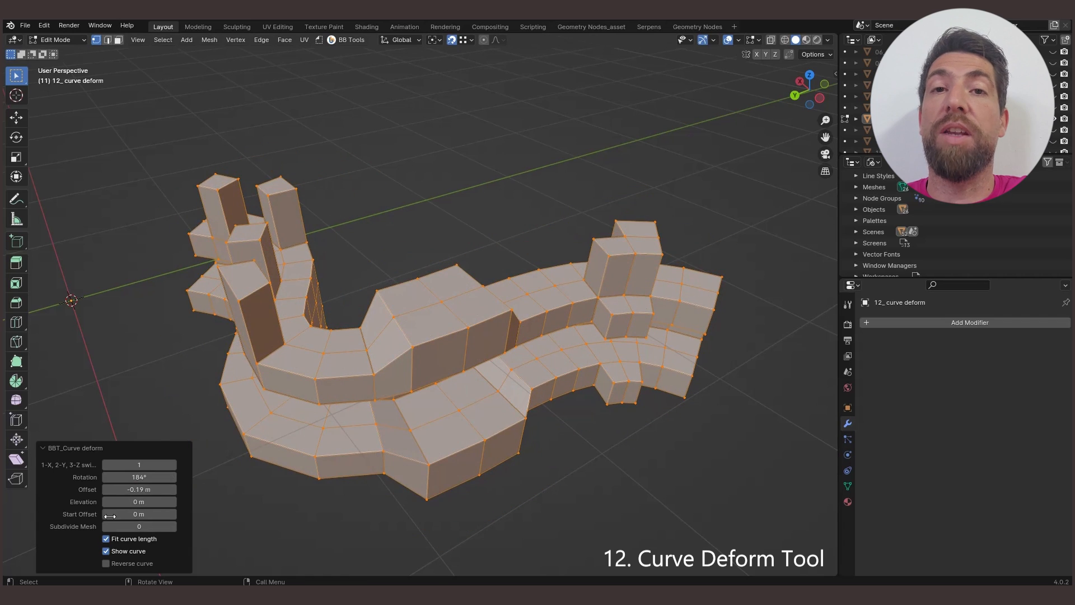
left_click(106, 539)
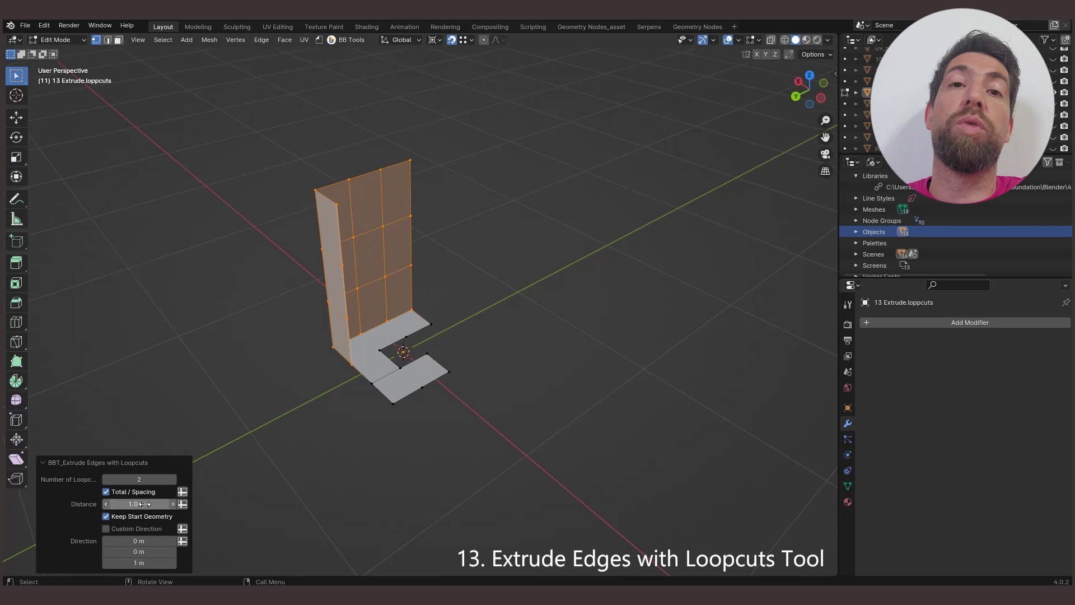
Step: Extrude the L-shaped edges into a wall with 2 loop cuts, then choose Extruder along Path
left_click(106, 528)
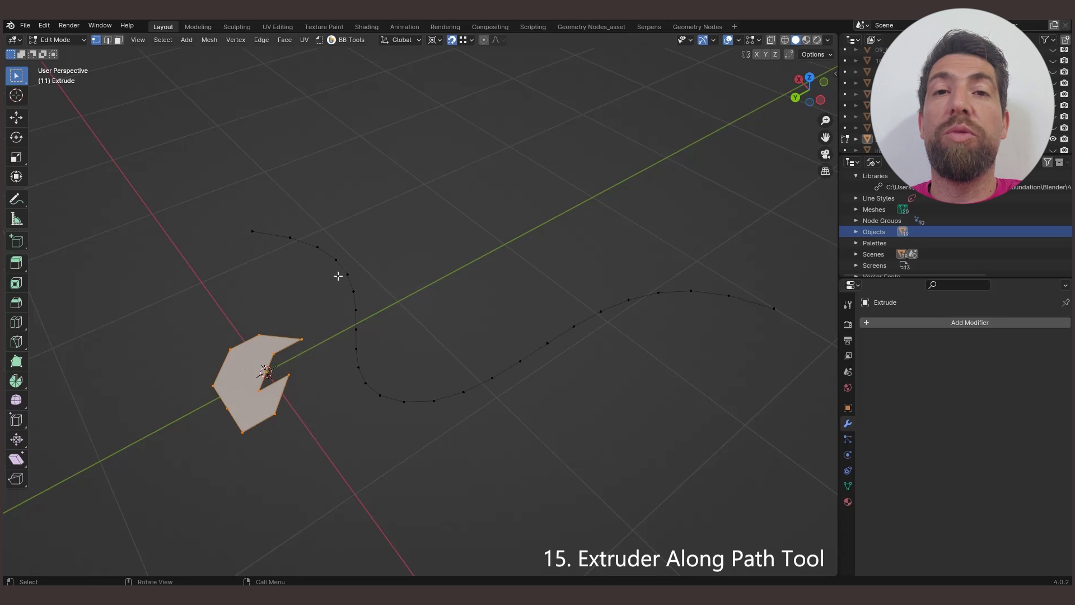
mouse_move(773, 310)
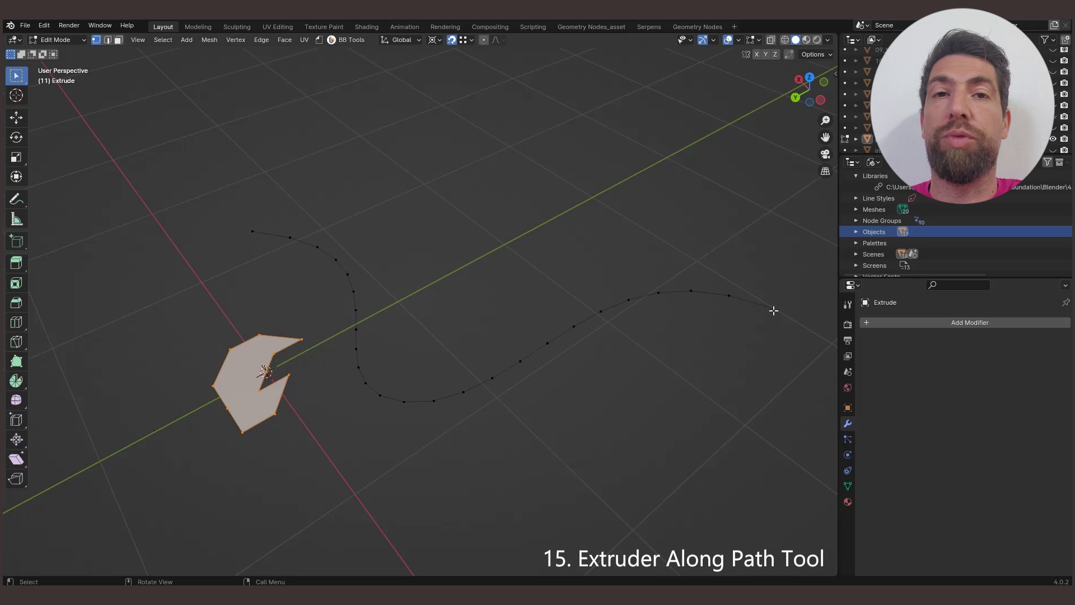
left_click(349, 39)
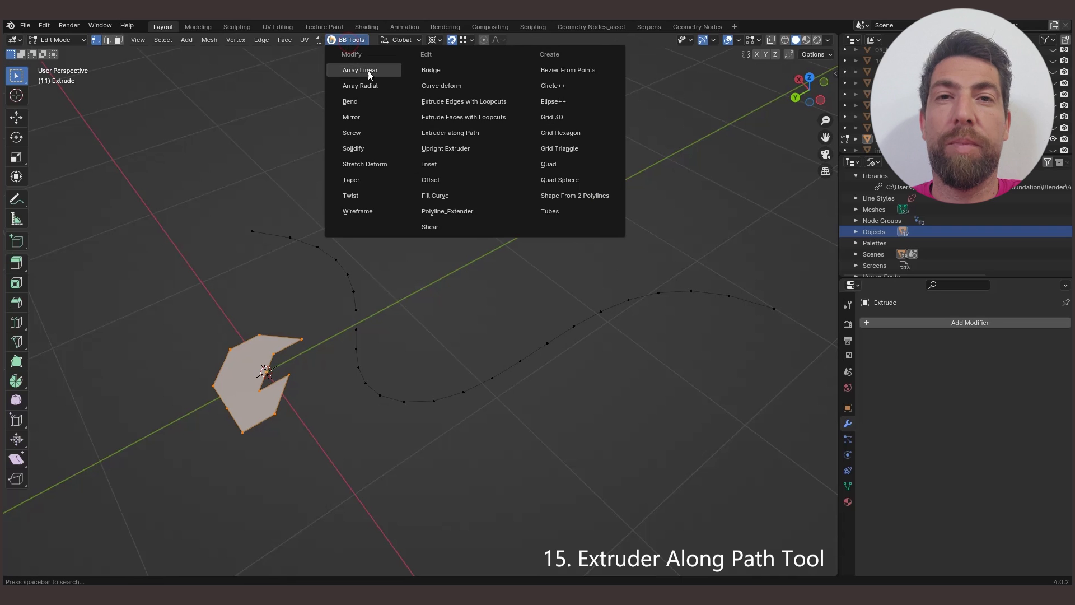
left_click(450, 132)
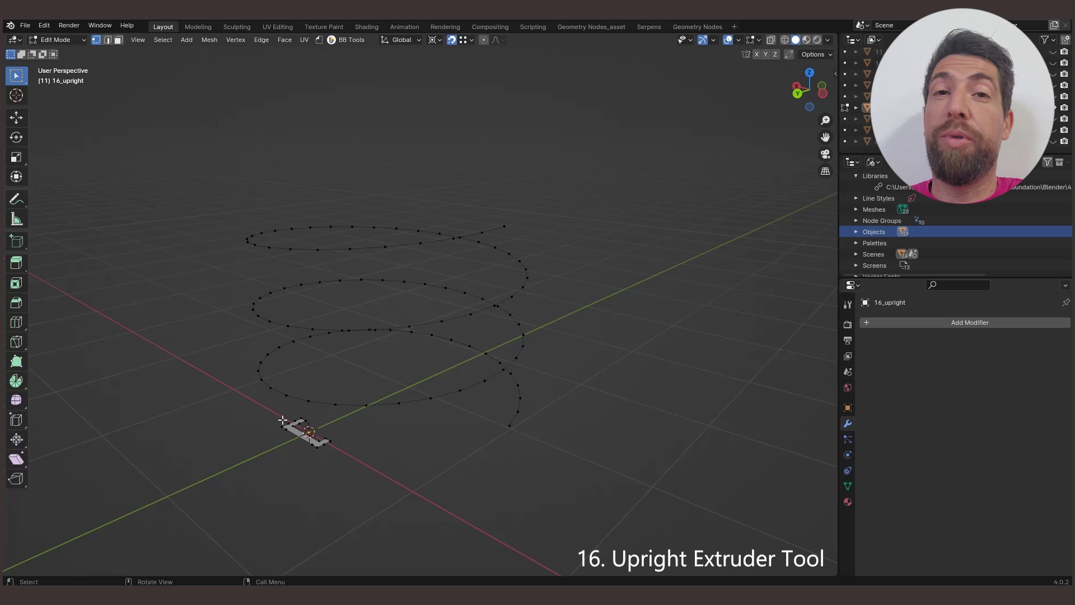
Step: Extrude the small flat profile upright along the spiral curve into a coiled ramp
left_click(305, 432)
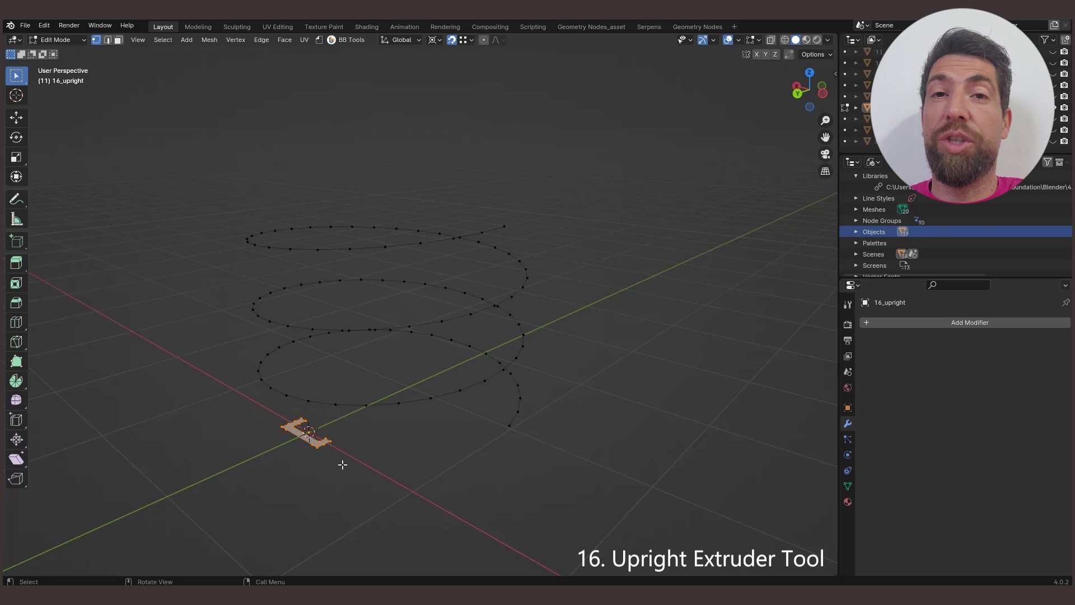
left_click(349, 39)
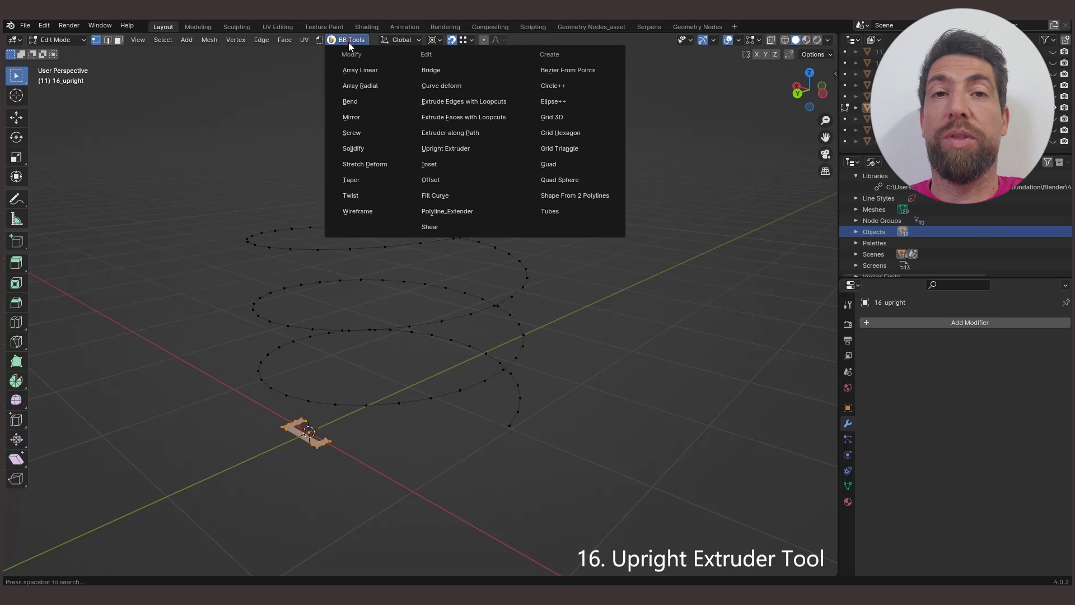
mouse_move(463, 148)
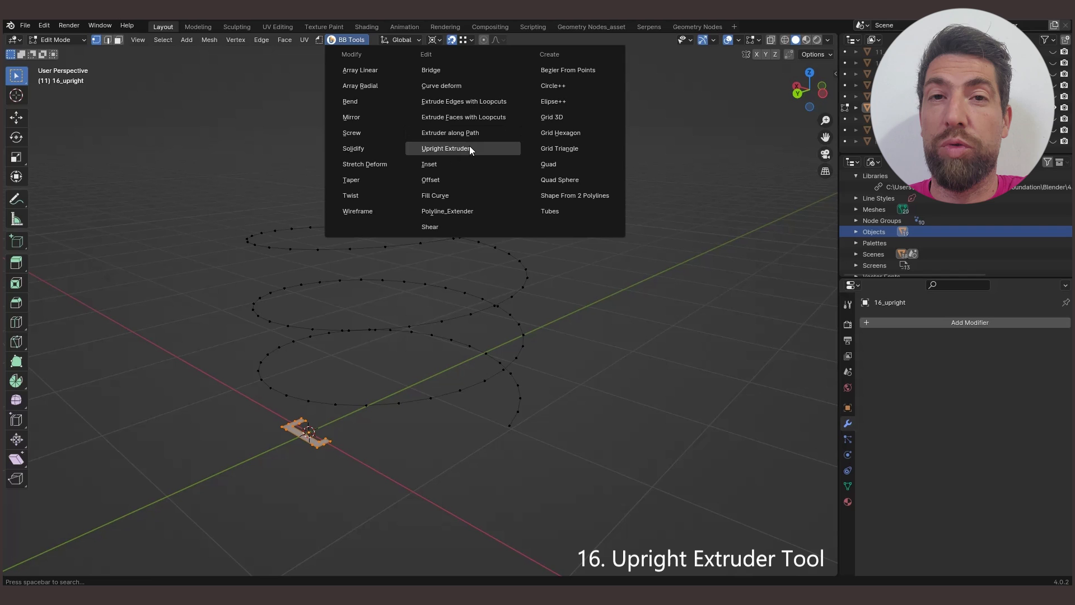
left_click(445, 148)
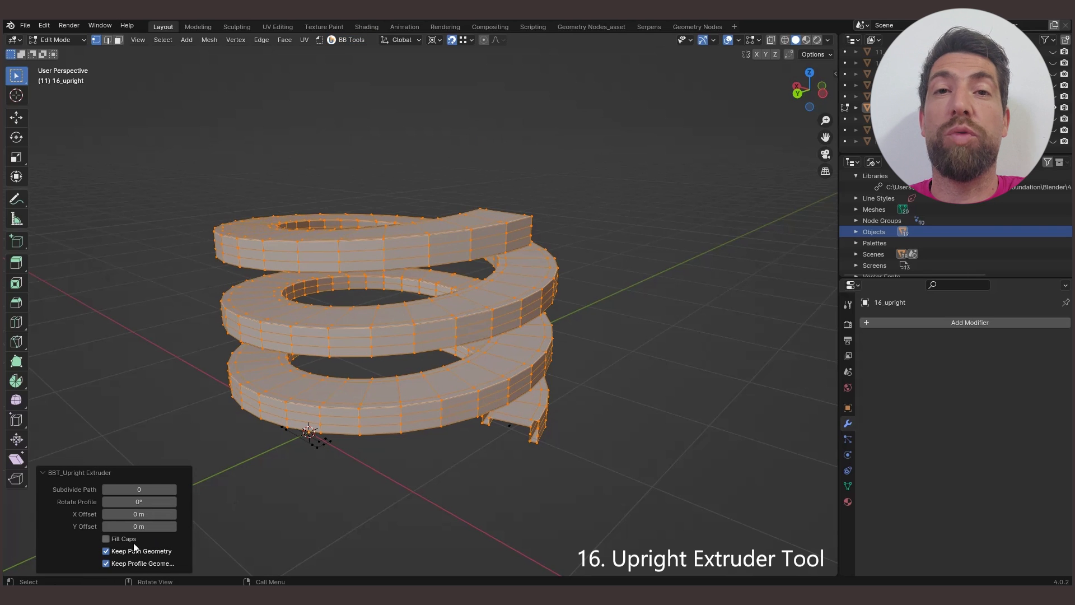
left_click_drag(139, 501, 171, 501)
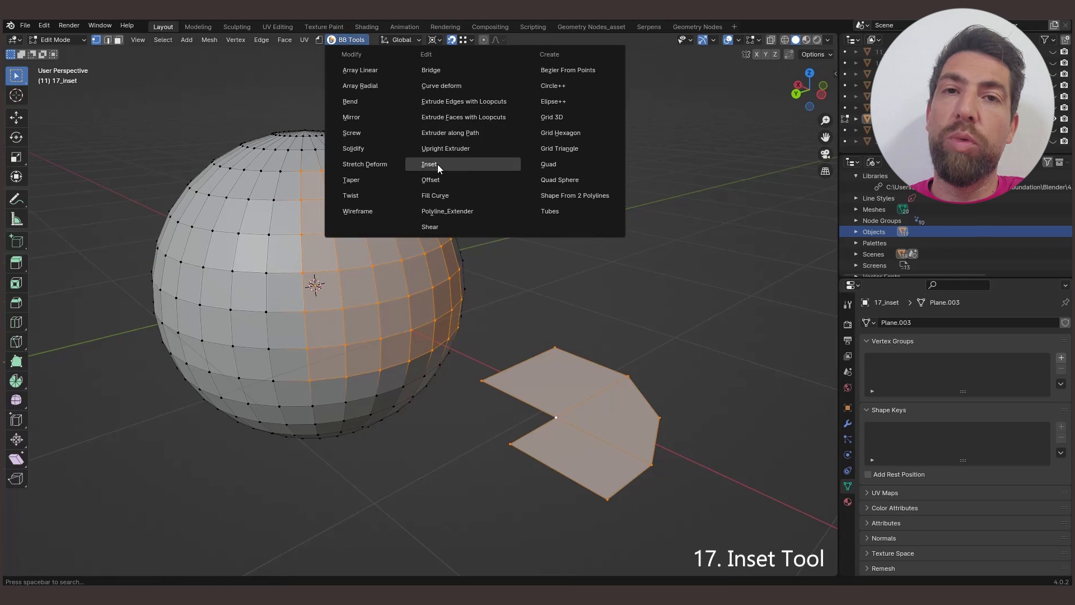
Step: Inset the sphere patch and plane face by 0.03 m, trying depth -0.06 and individual faces
left_click(429, 164)
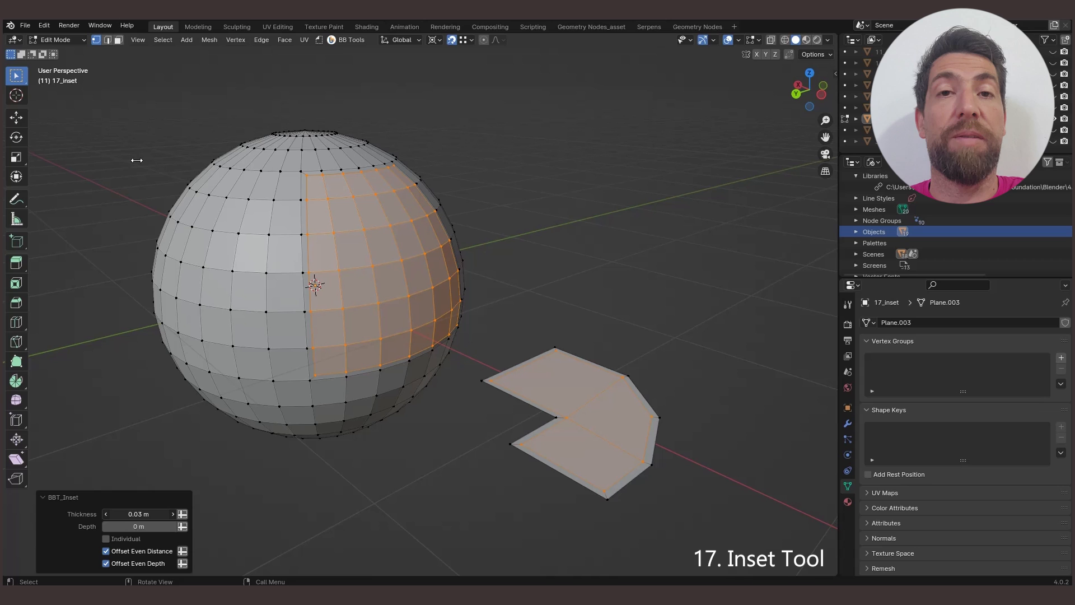
left_click_drag(137, 526, 164, 526)
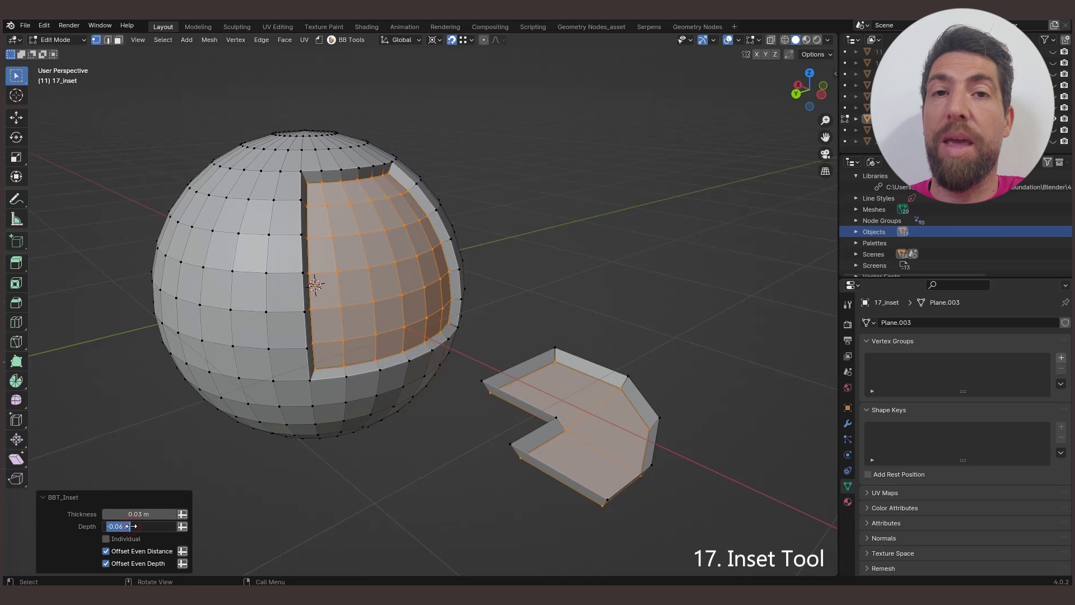
left_click(106, 538)
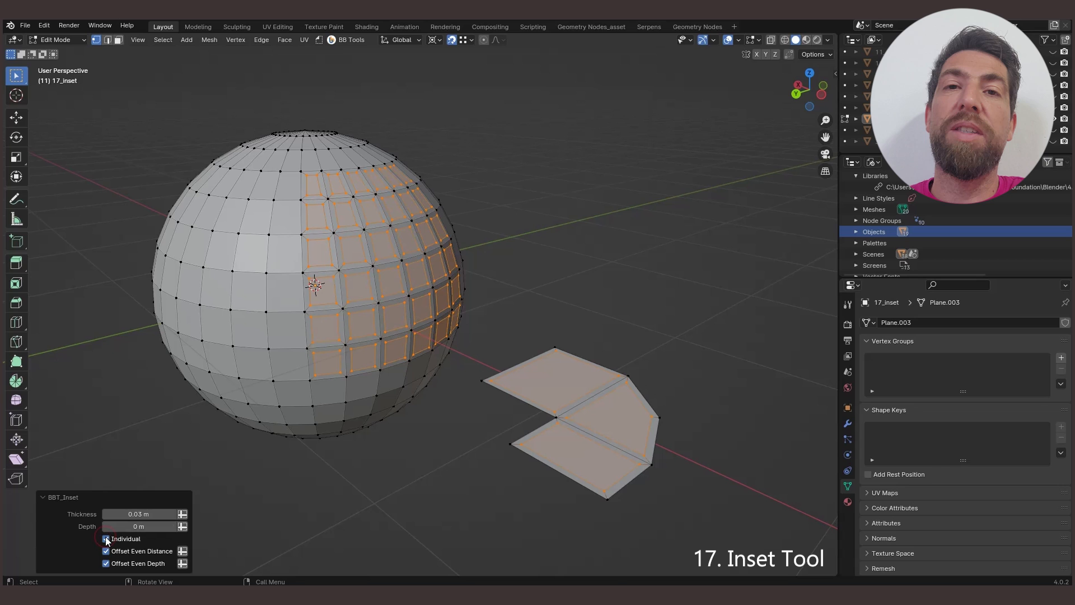
left_click(106, 538)
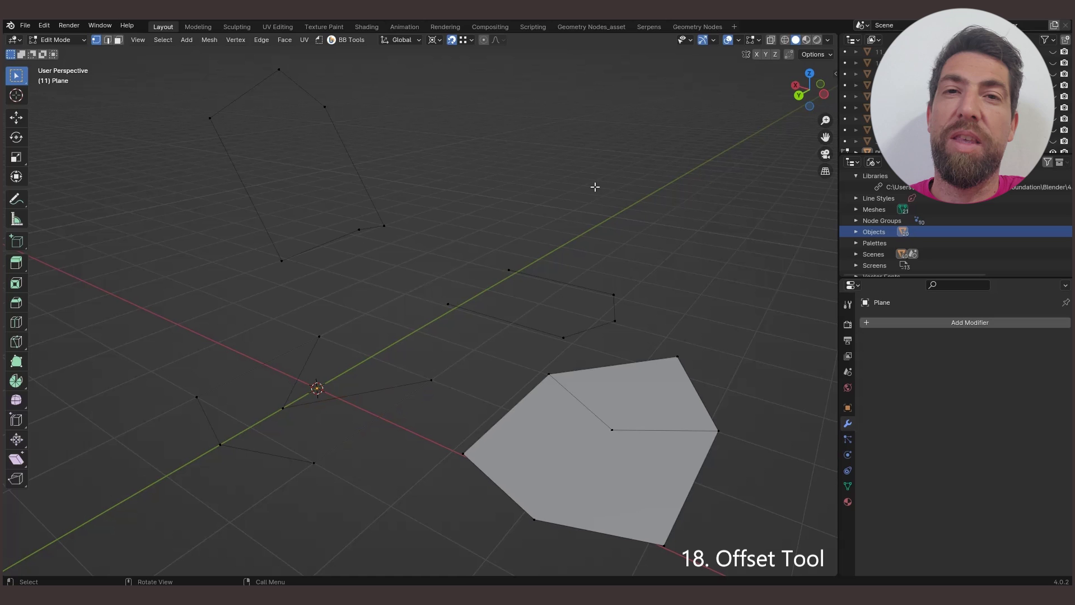
Step: Offset the outline shapes inward into filled faces, then shear the stepped block by 0.35
left_click(349, 39)
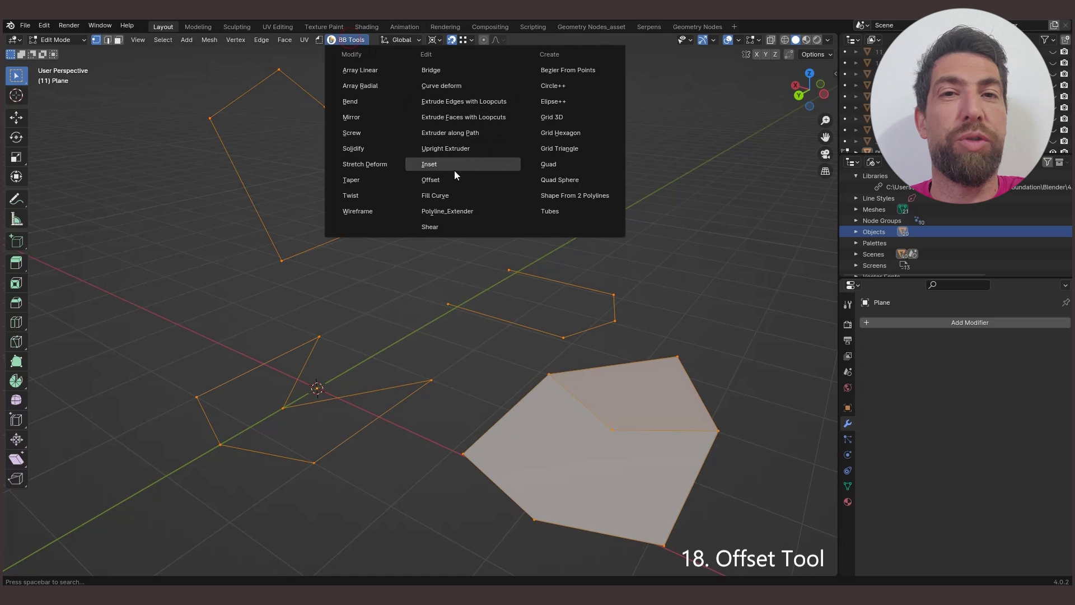
left_click(431, 179)
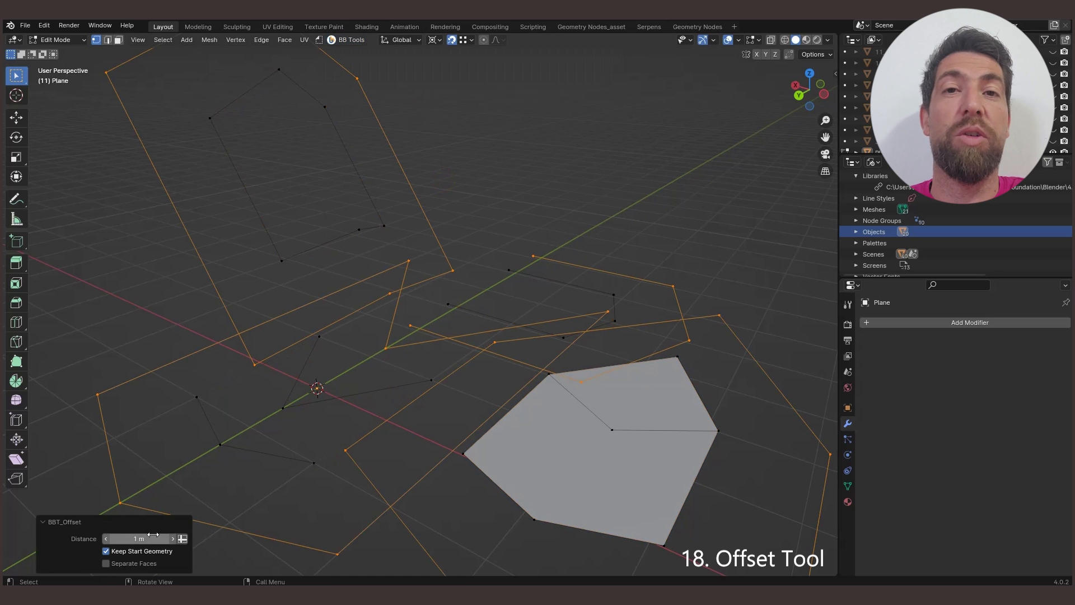
left_click_drag(151, 538, 123, 538)
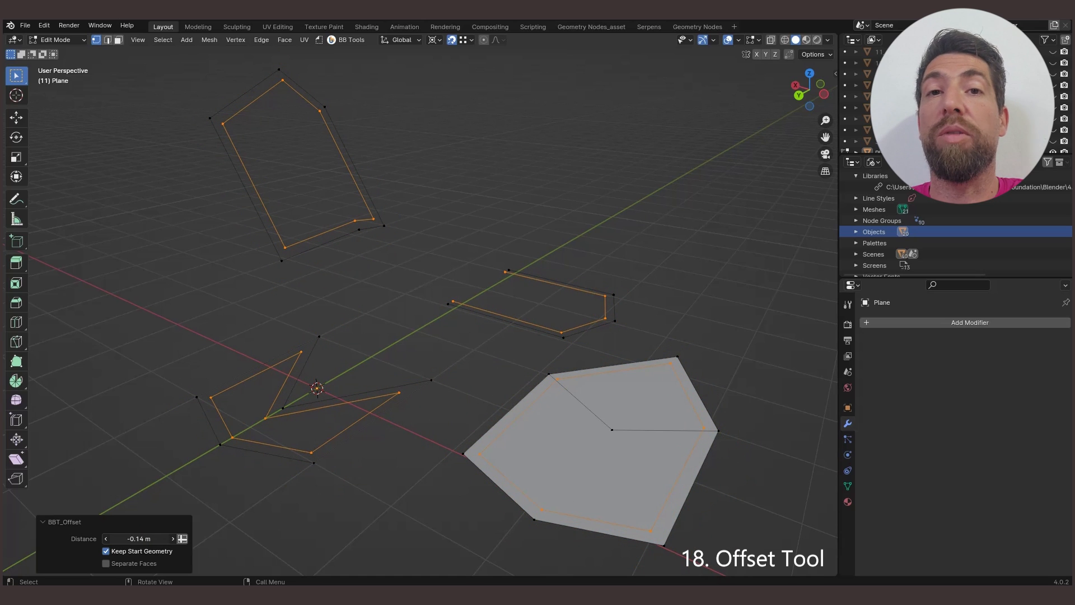
left_click_drag(141, 539, 147, 538)
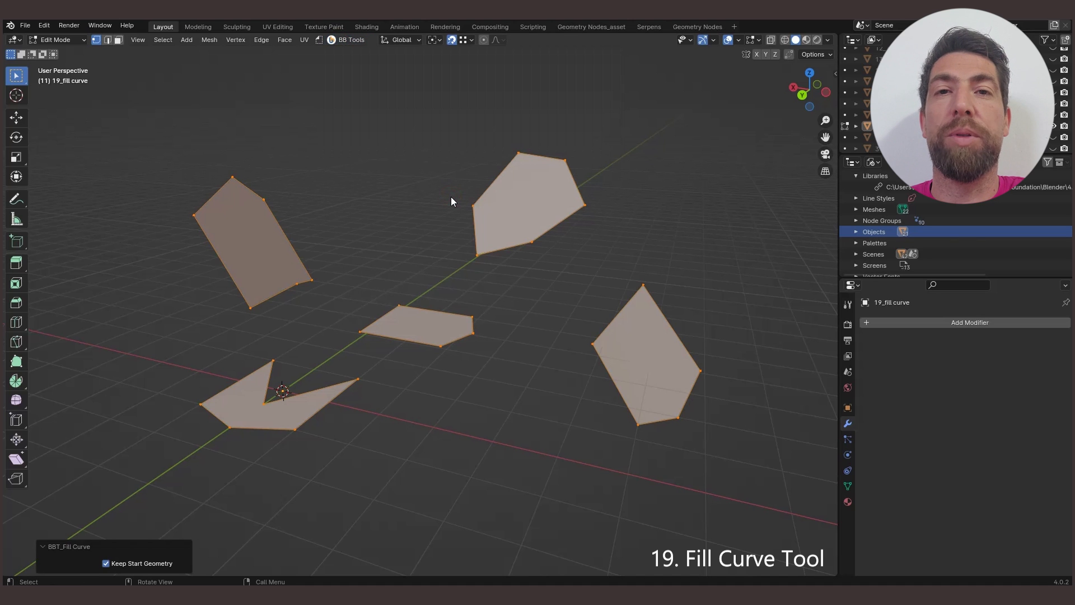
mouse_move(447, 217)
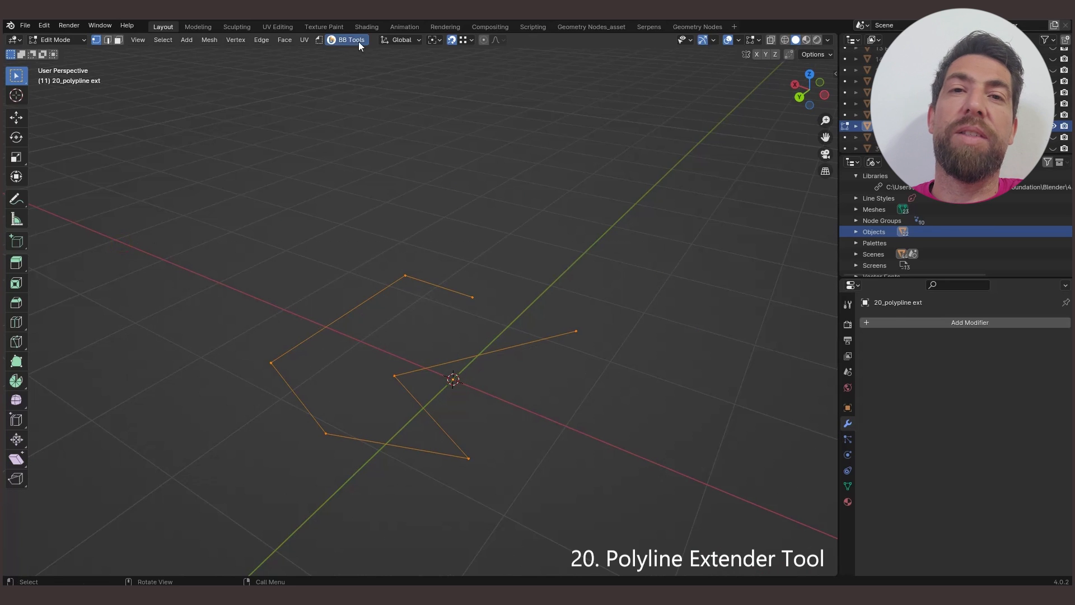
left_click(349, 40)
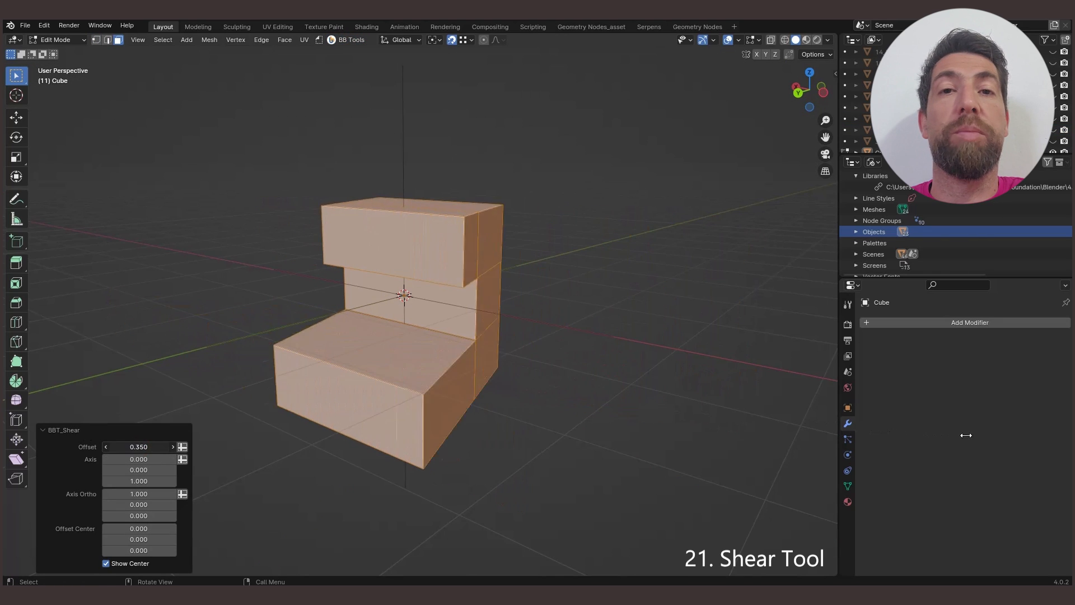
Step: Reverse the shear offset to -0.7 and create a curve through the scattered points
left_click(139, 446)
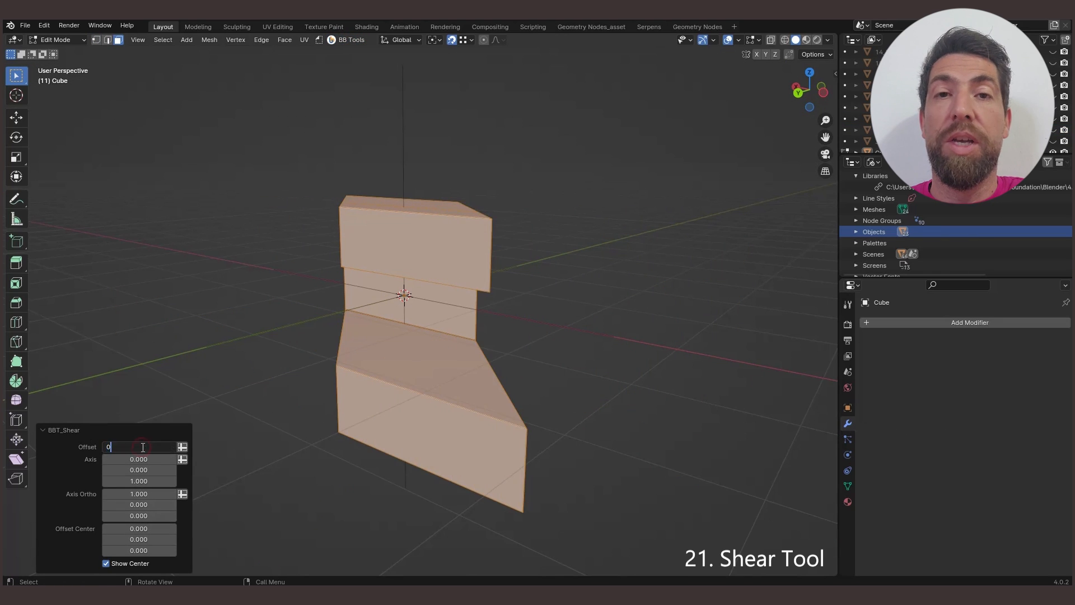
left_click(349, 39)
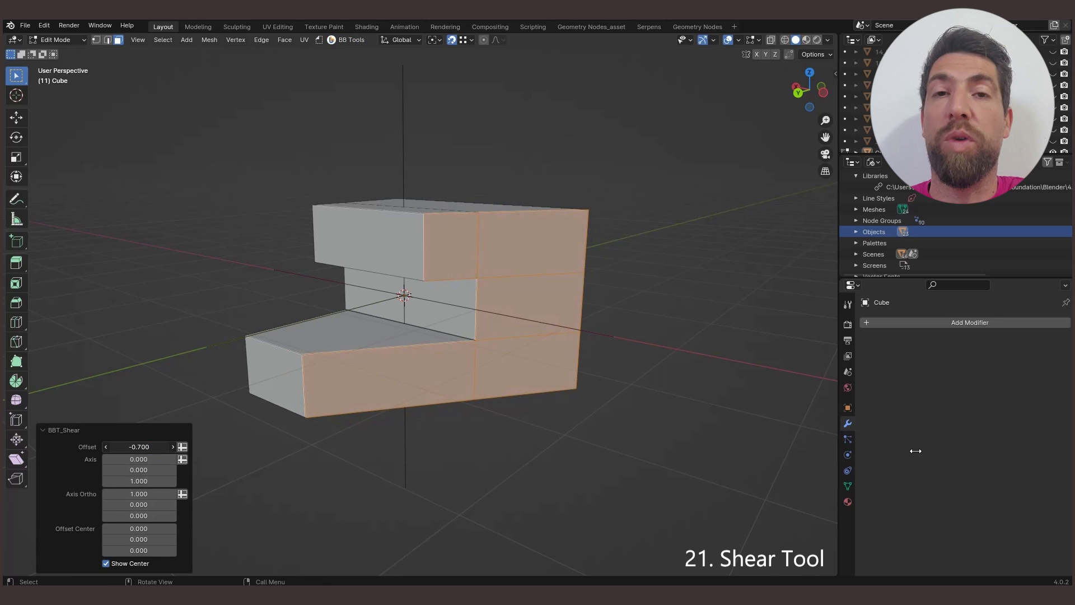
left_click(348, 39)
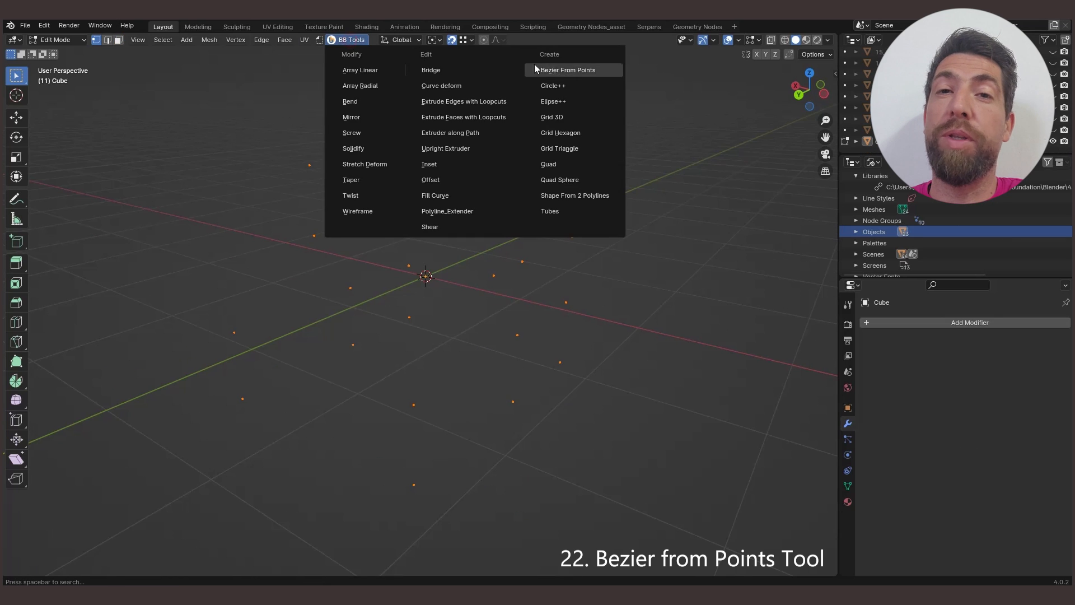
left_click(567, 69)
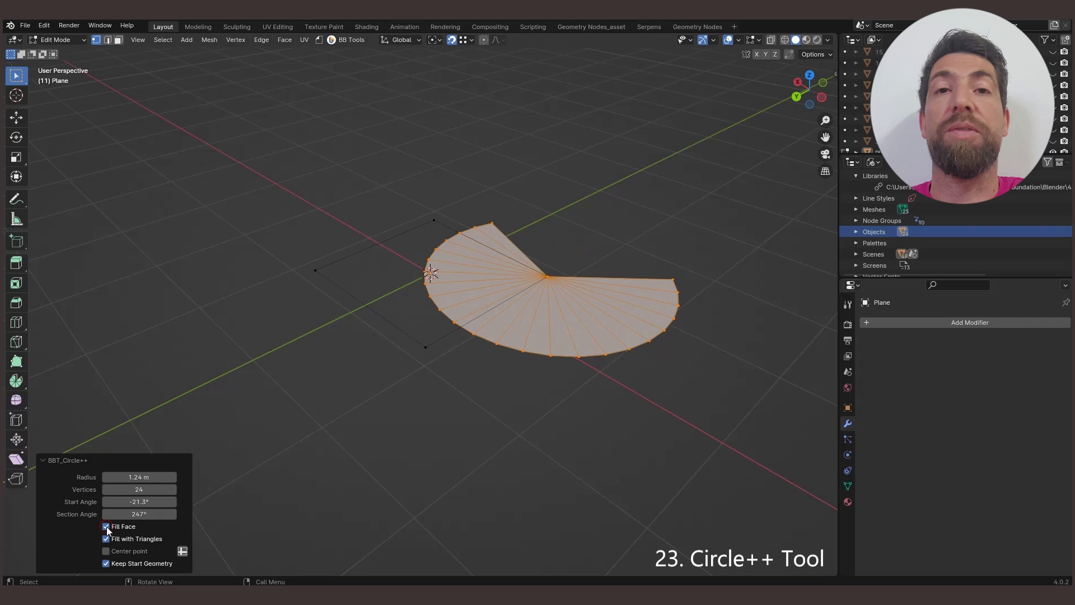
Step: Build a filled 315° ellipse wedge with radii 0.68 m and 1.29 m and 36 vertices
left_click(349, 39)
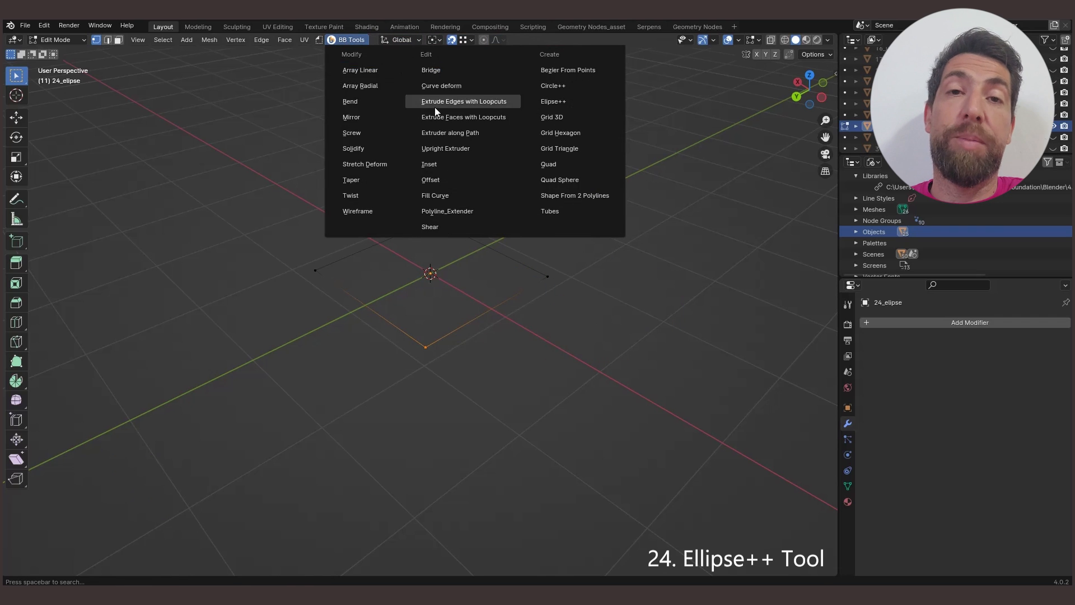
left_click(553, 101)
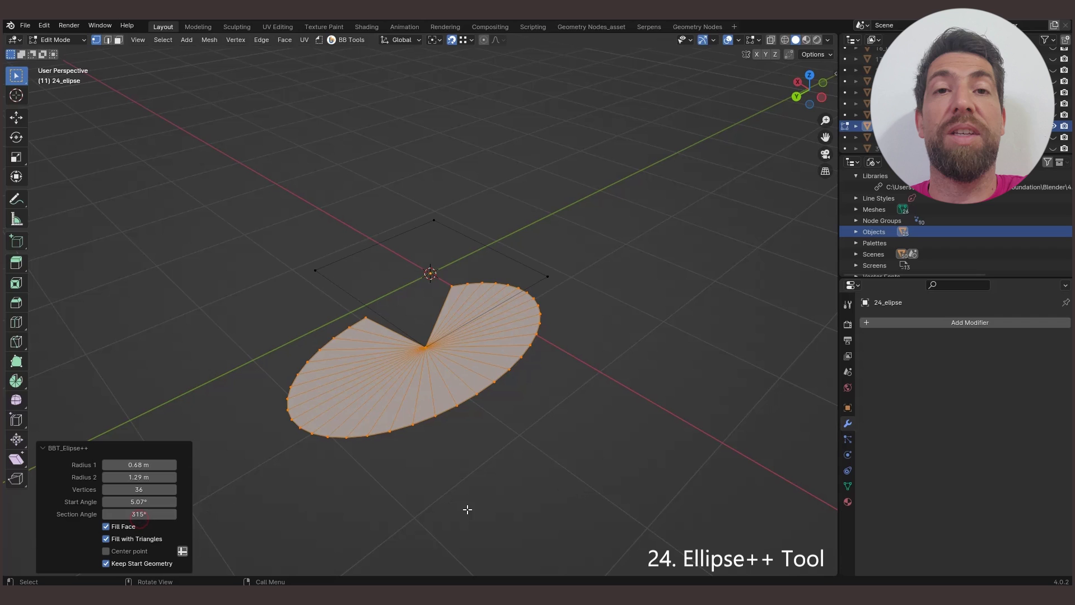
left_click(106, 539)
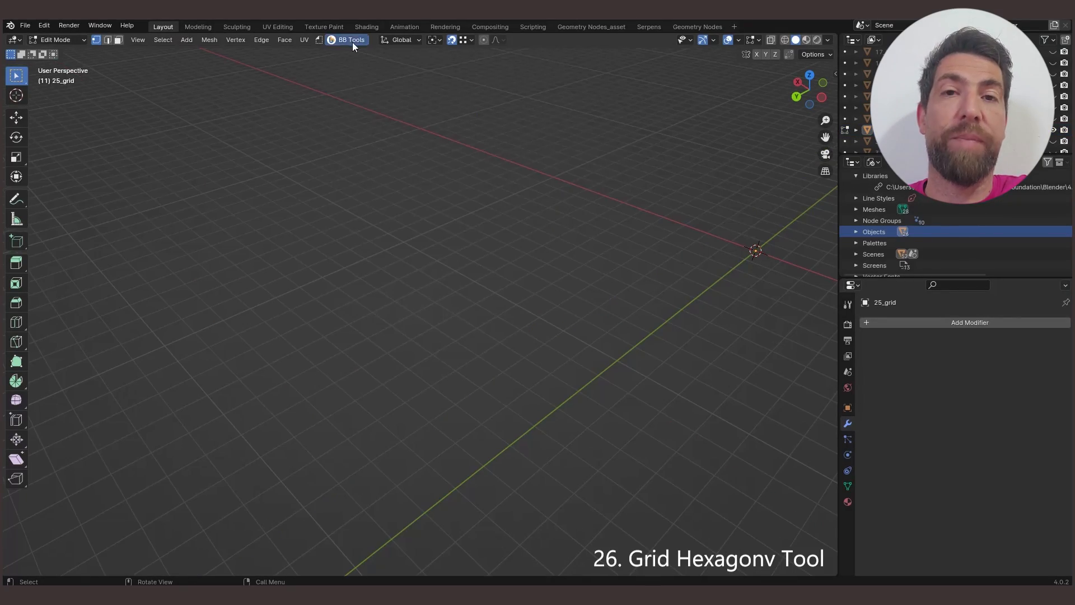
Step: Stretch the hexagon grid to about 21 m, toggling its outline-following border on and off
left_click(349, 39)
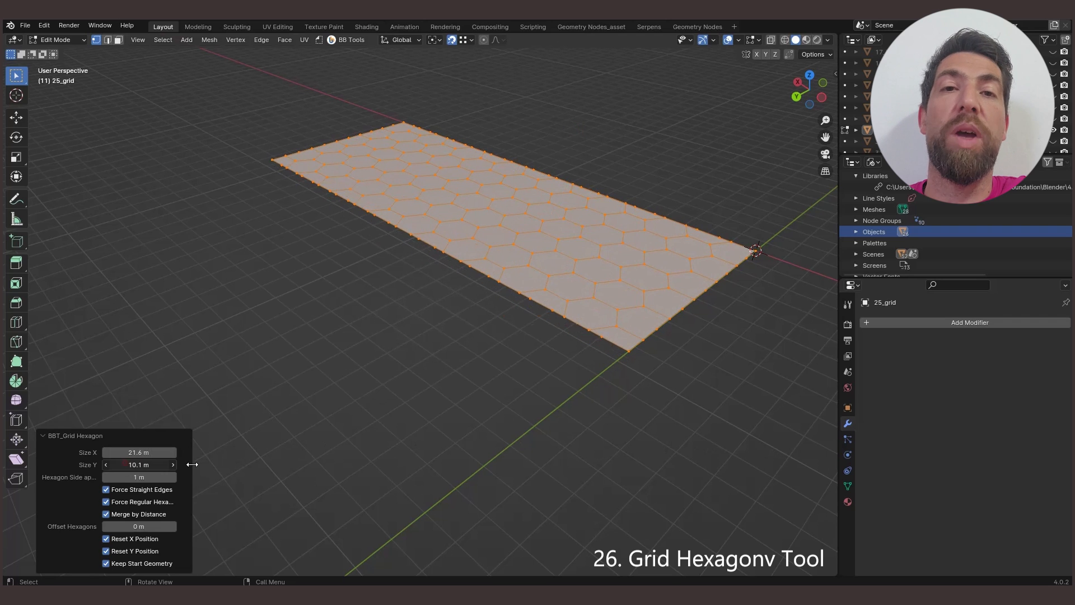
left_click_drag(137, 464, 172, 464)
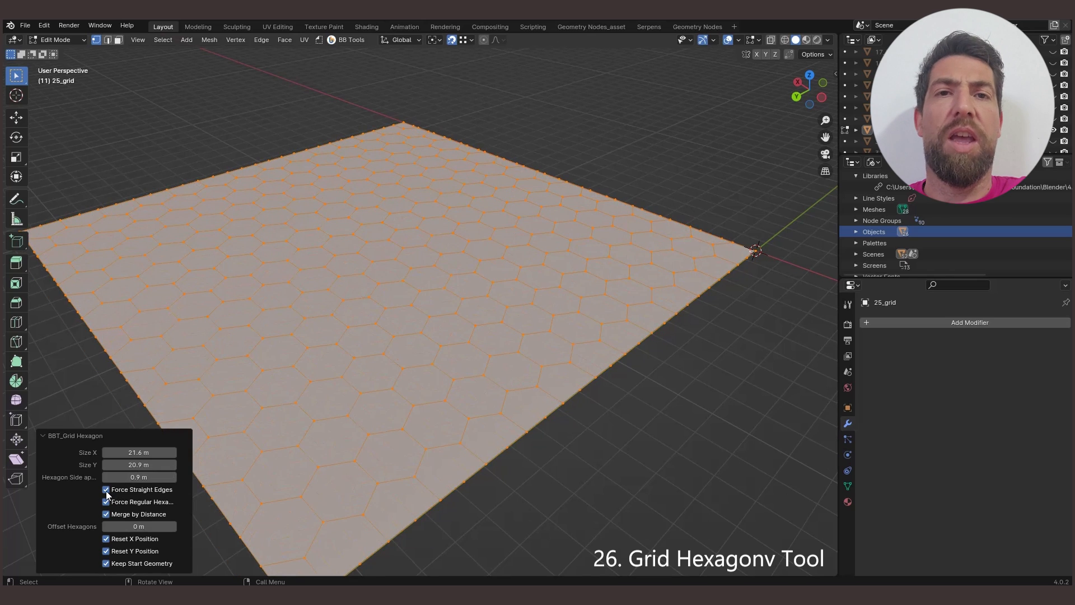
left_click(105, 489)
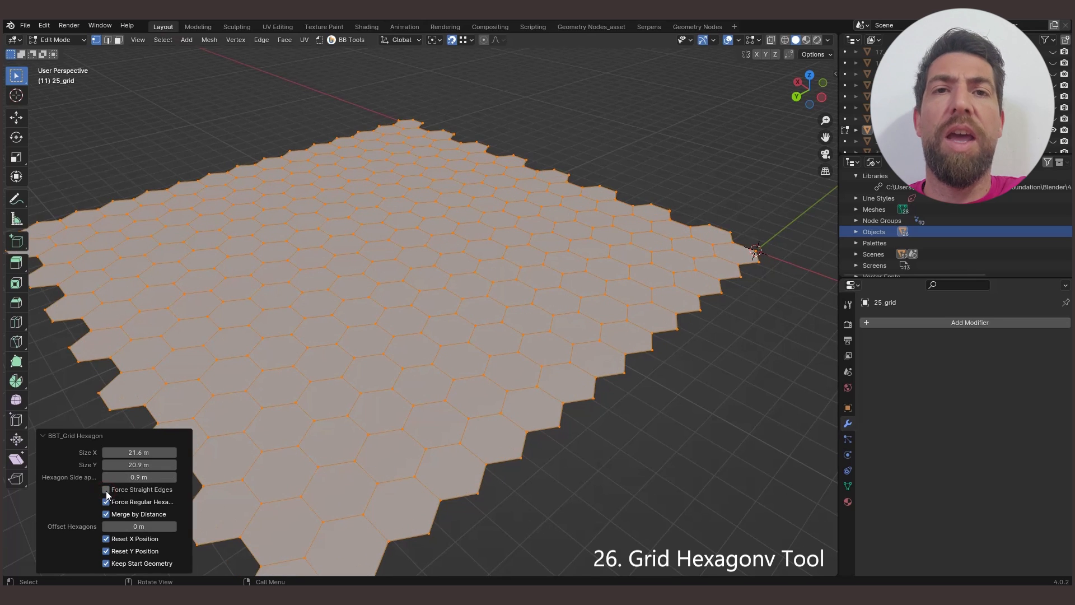
left_click(106, 489)
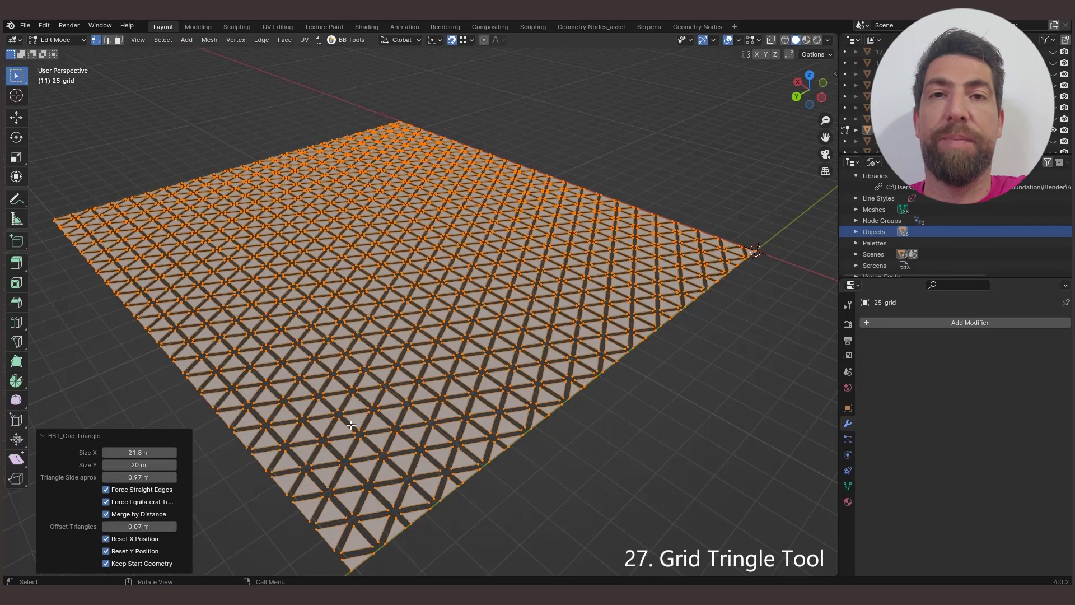
Step: Create a single quad face and adjust the position of its third corner
left_click(349, 40)
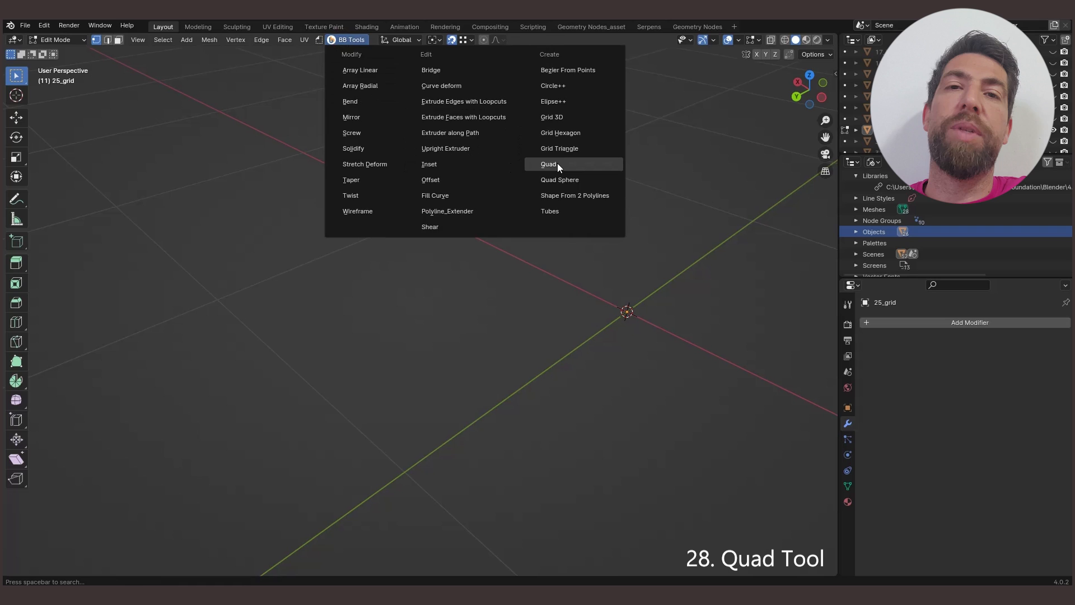
left_click(548, 165)
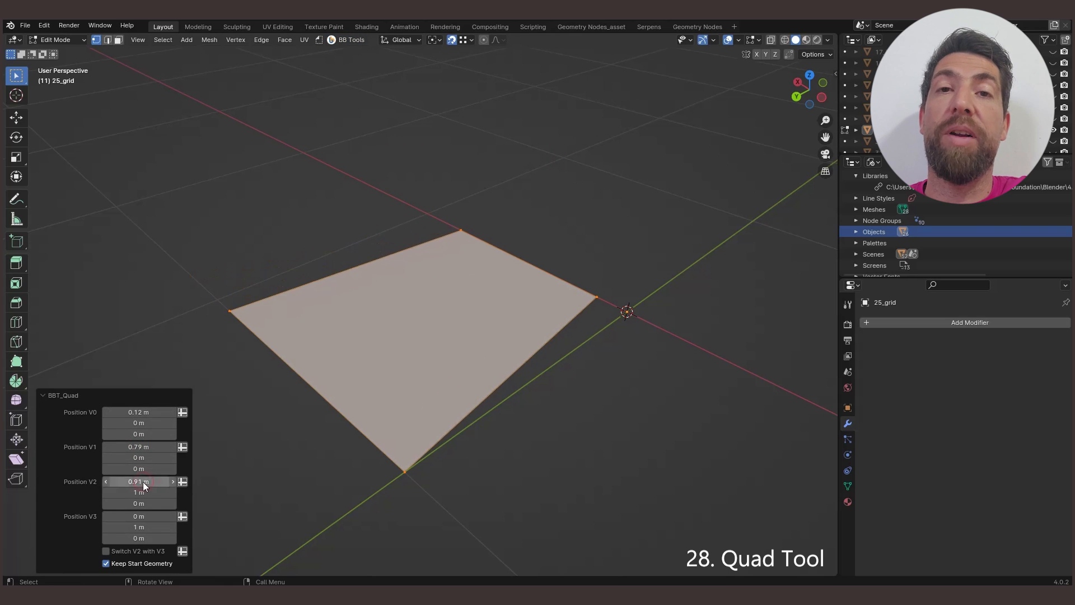
left_click(349, 40)
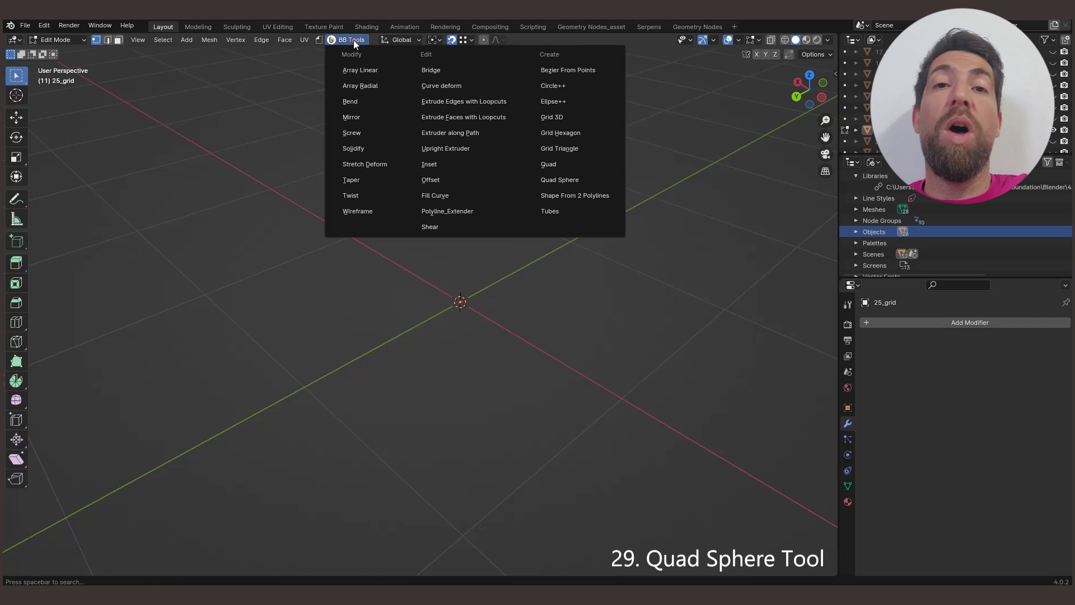
Step: Create a quad sphere with radius 0.87 m and 8, 9 and 11 vertices
left_click(559, 180)
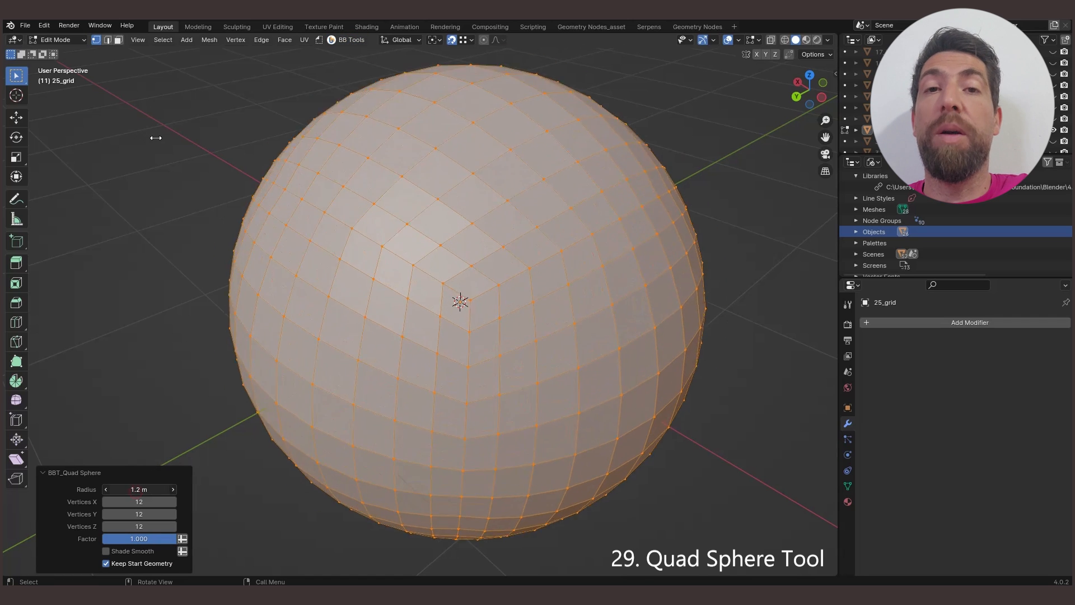
left_click_drag(138, 501, 171, 501)
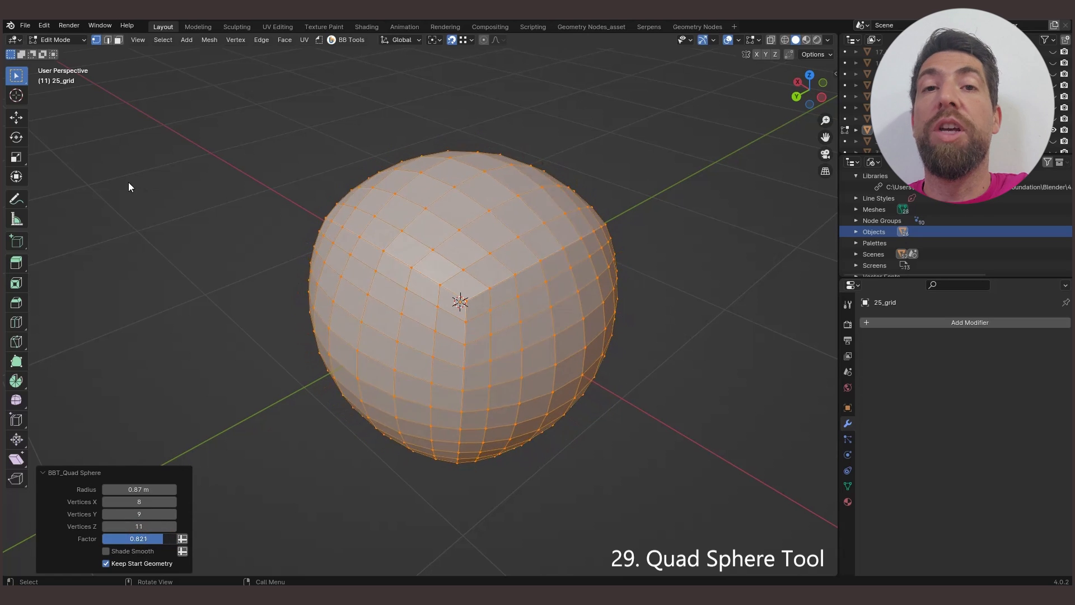
left_click_drag(158, 538, 113, 538)
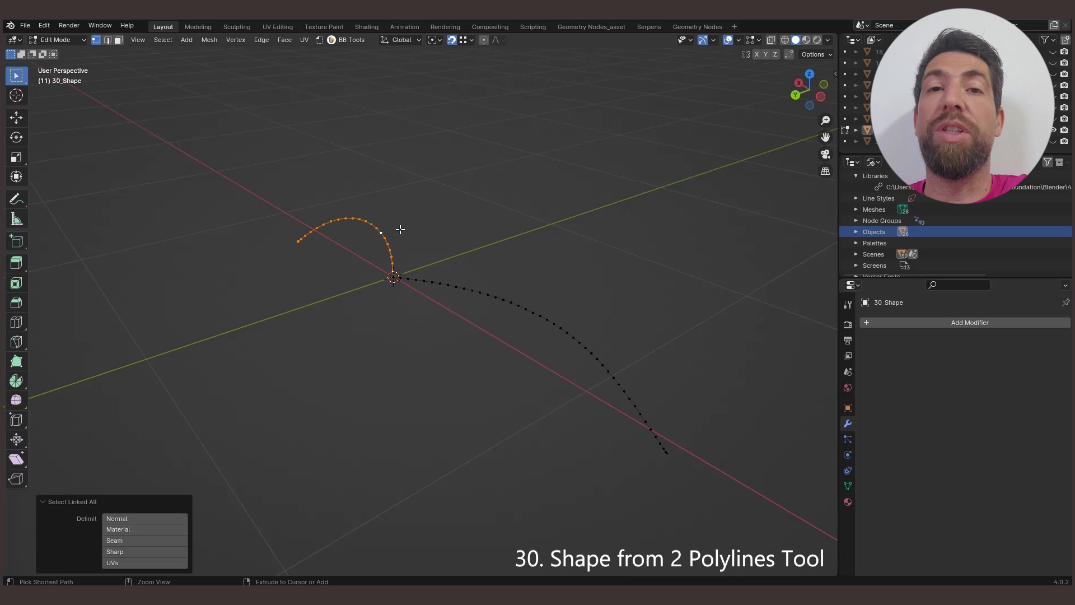
mouse_move(314, 201)
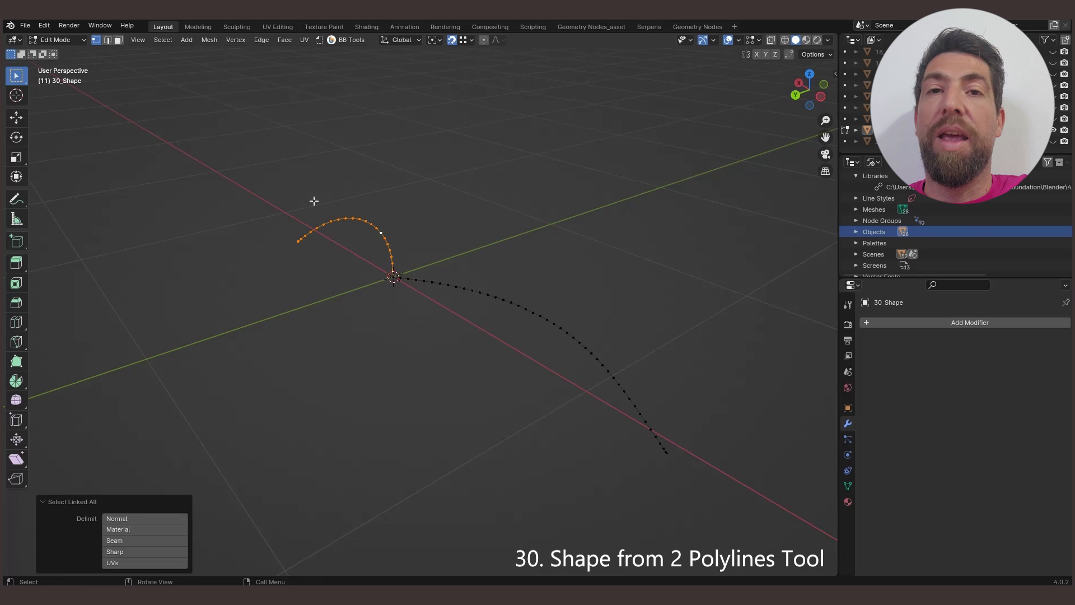
mouse_move(496, 258)
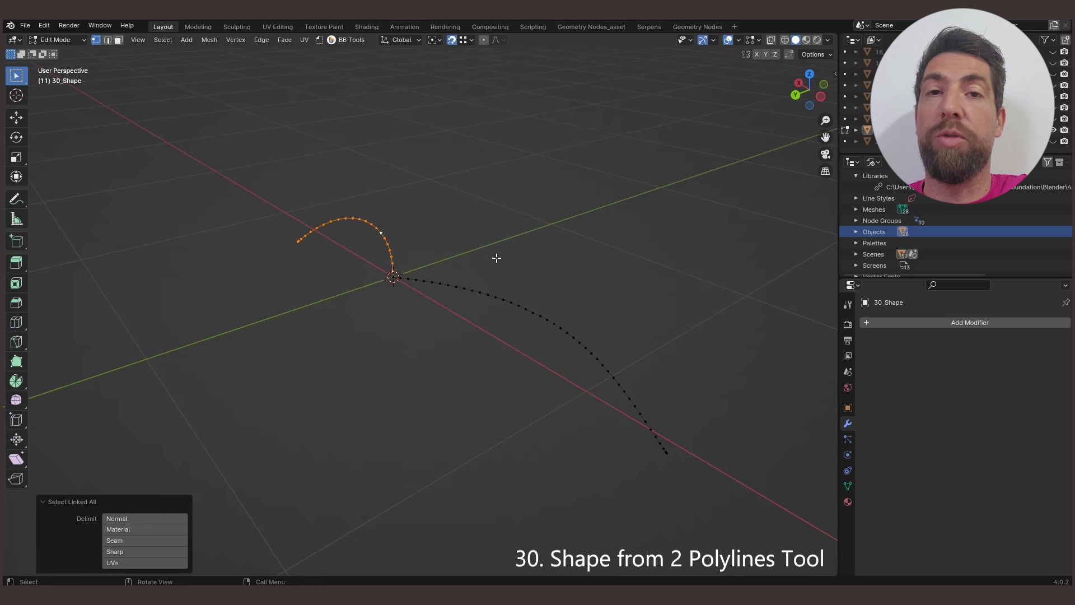
Step: Build a surface between the two polylines at resolution 54, rotating the second curve slightly
left_click(349, 39)
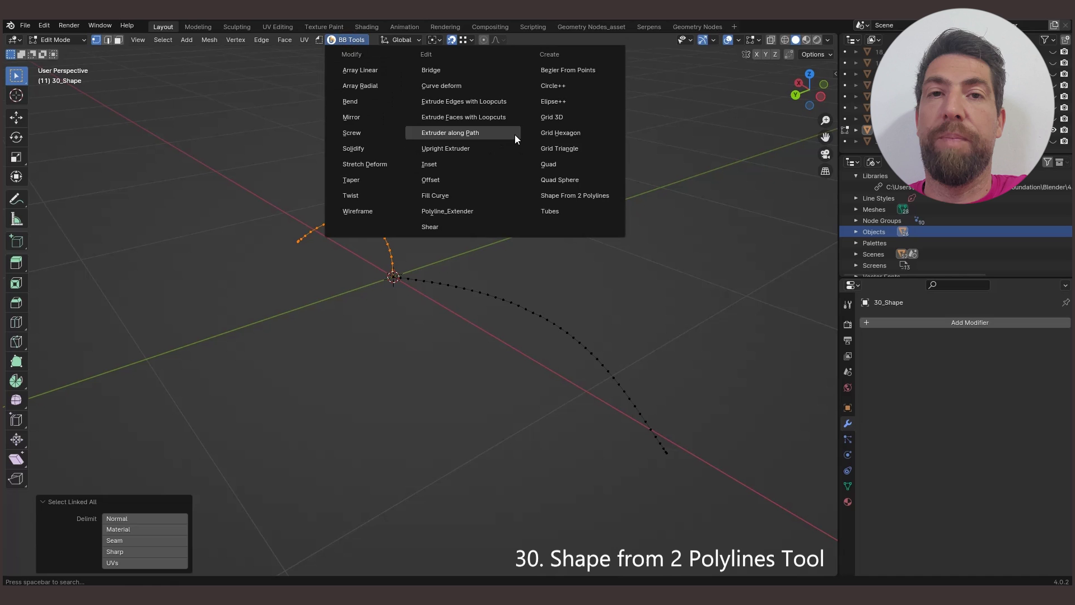
left_click(574, 194)
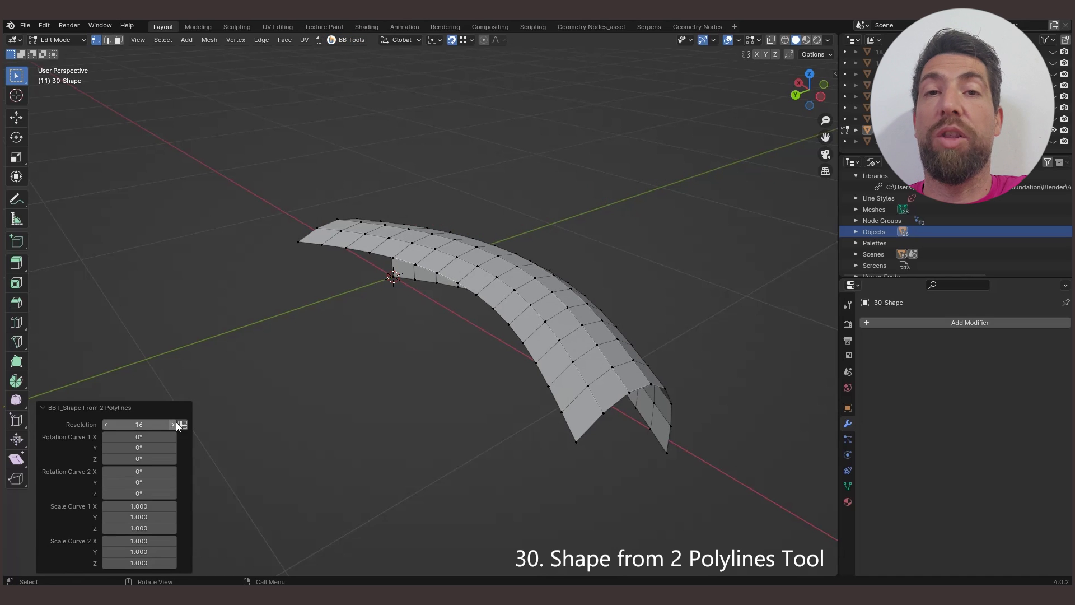
left_click_drag(137, 424, 158, 424)
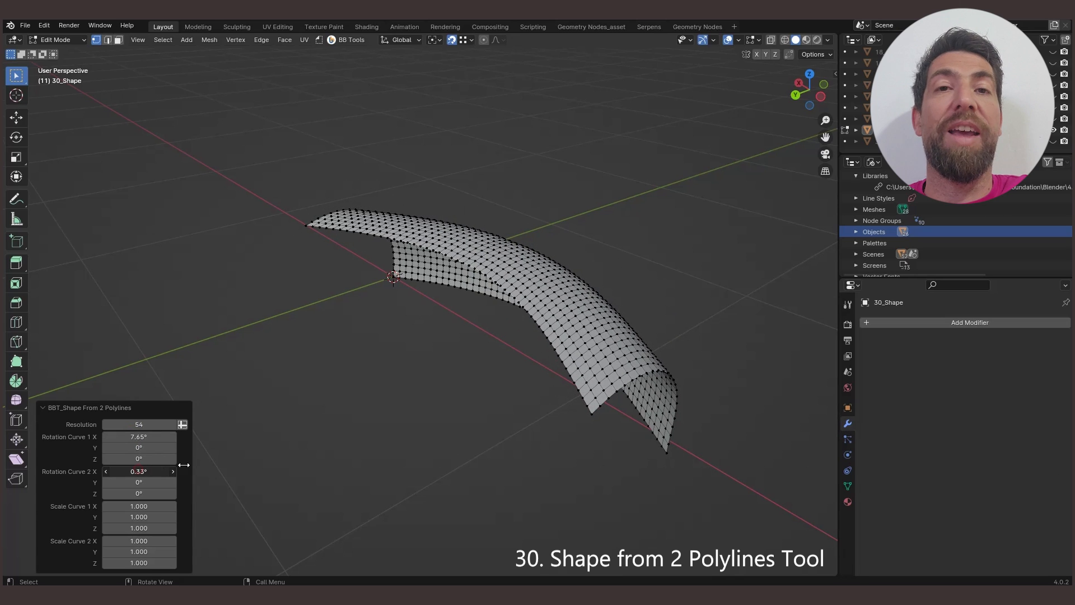
left_click_drag(140, 471, 178, 472)
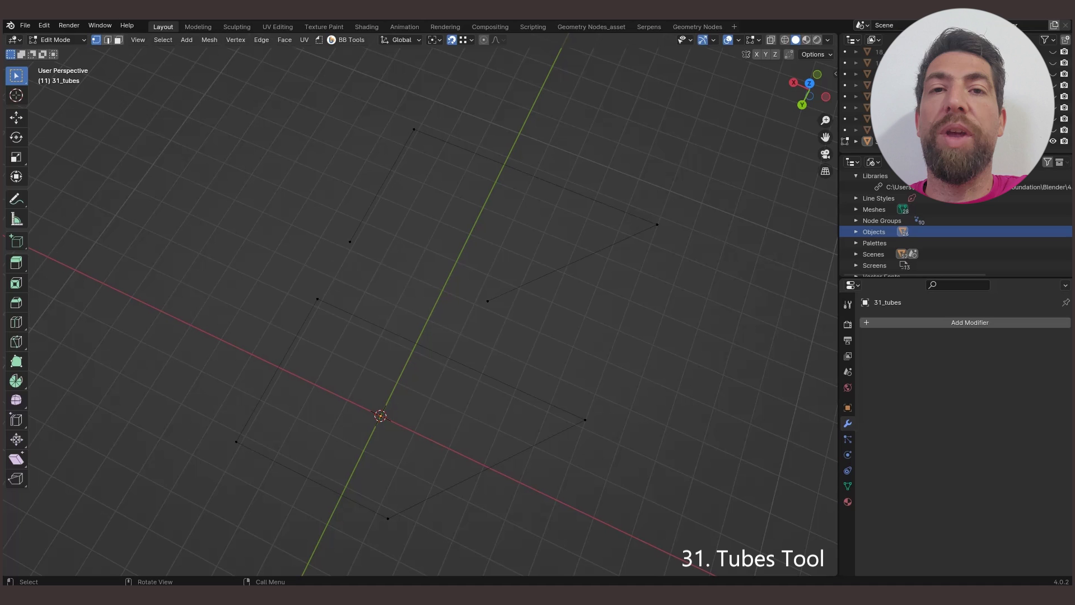
Step: Select all polyline geometry and make capped tubes with resolution 27 and radius 0.94 m
key("a")
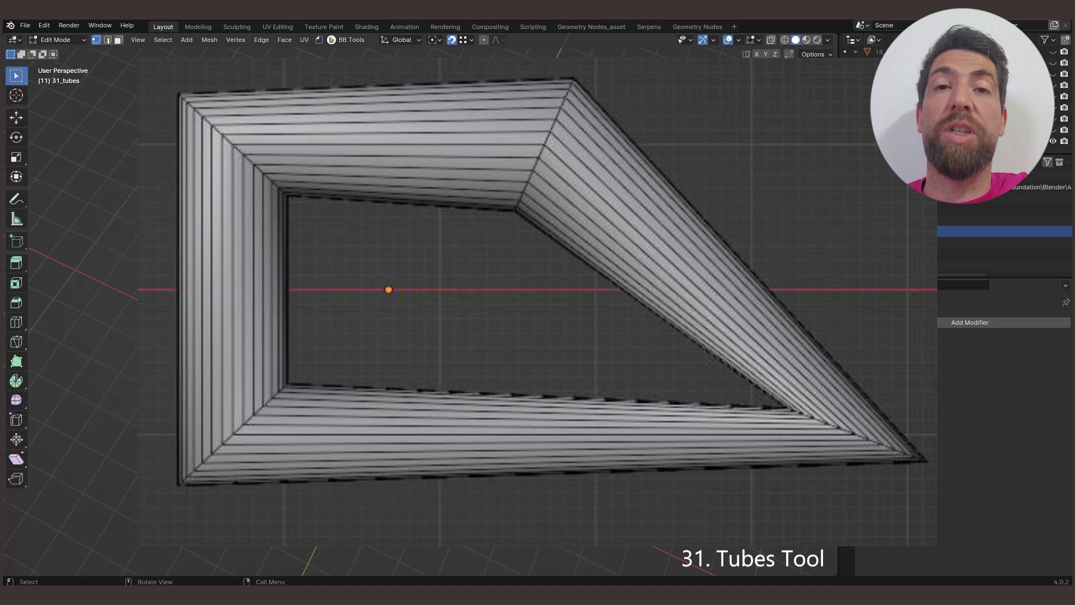
left_click(351, 39)
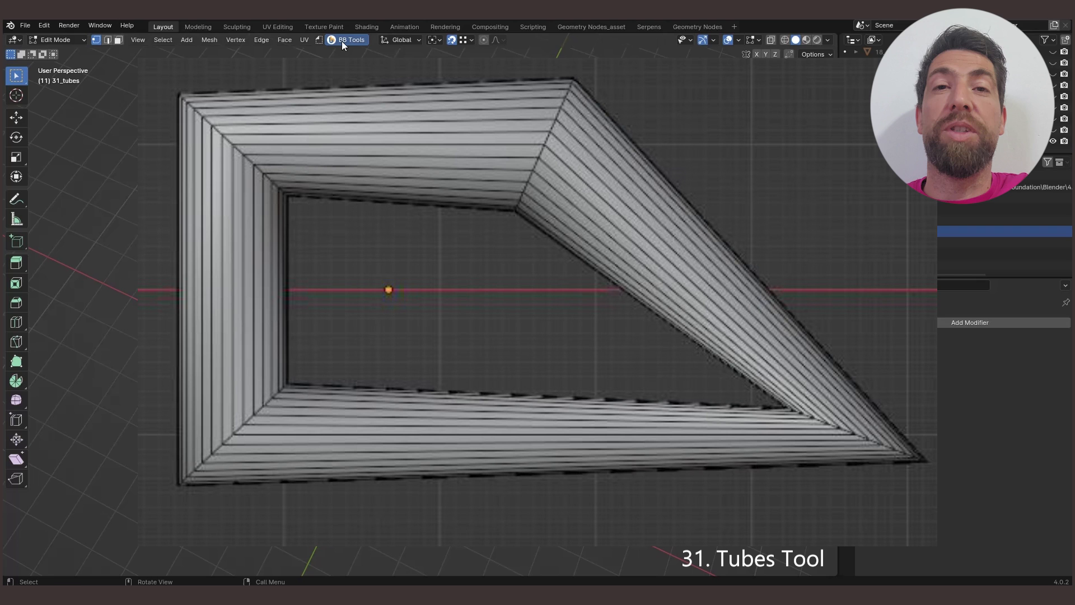
left_click(349, 39)
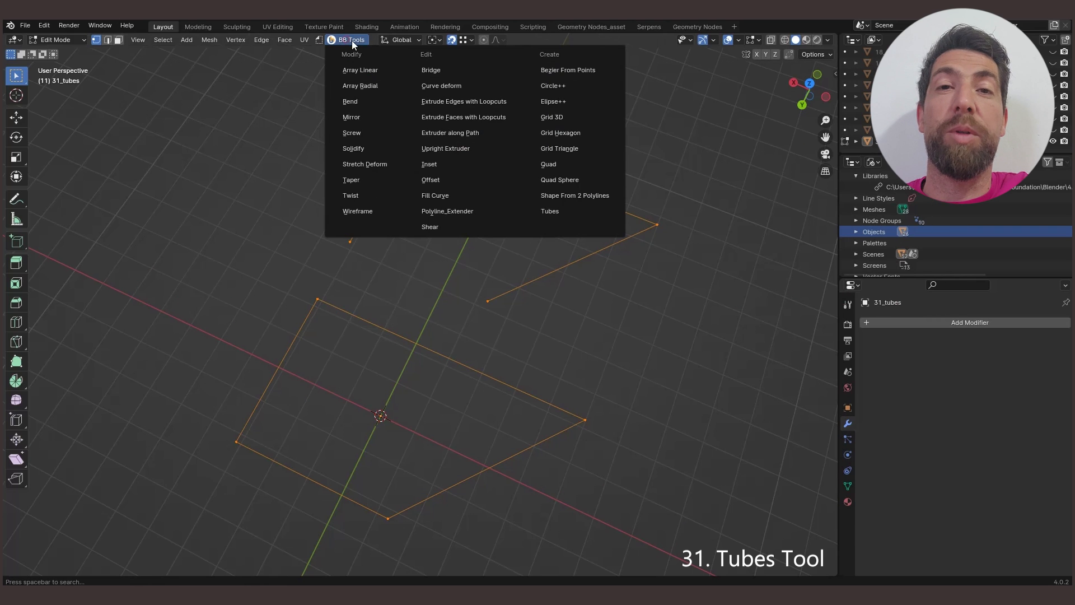
left_click(550, 211)
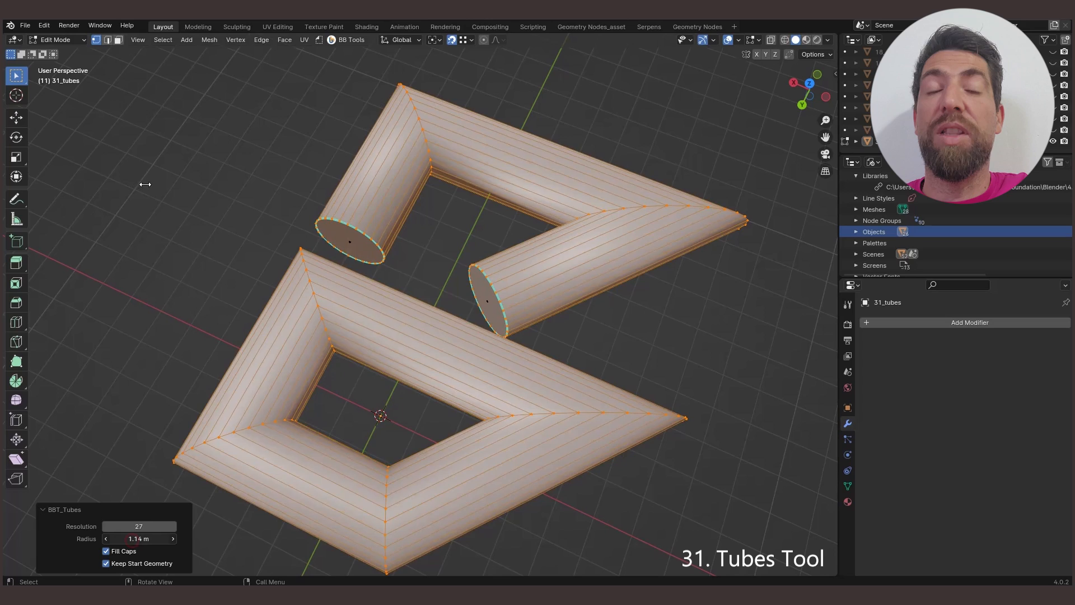
left_click(106, 538)
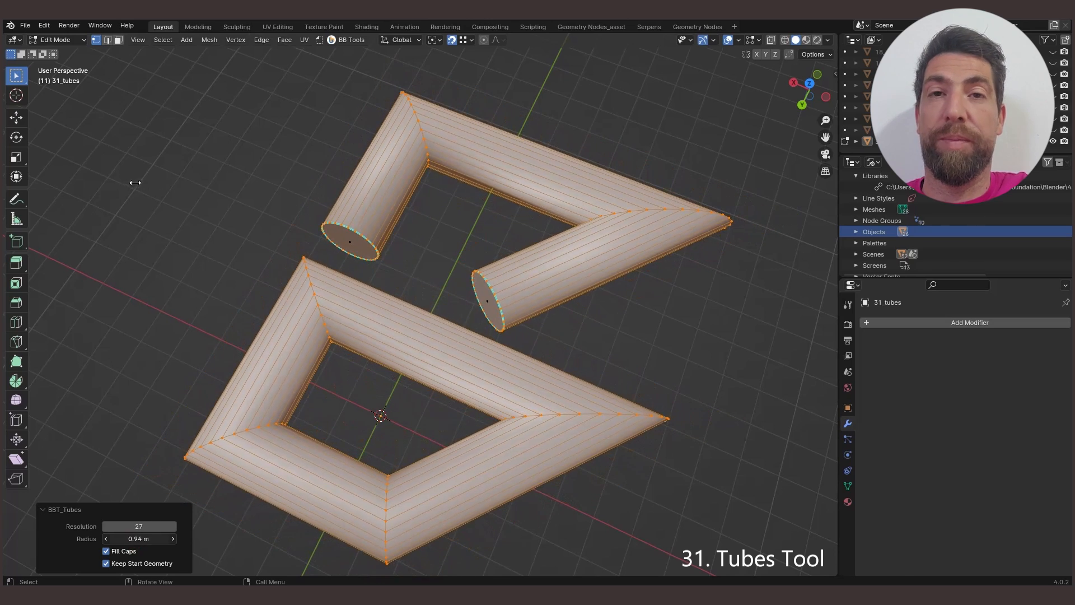